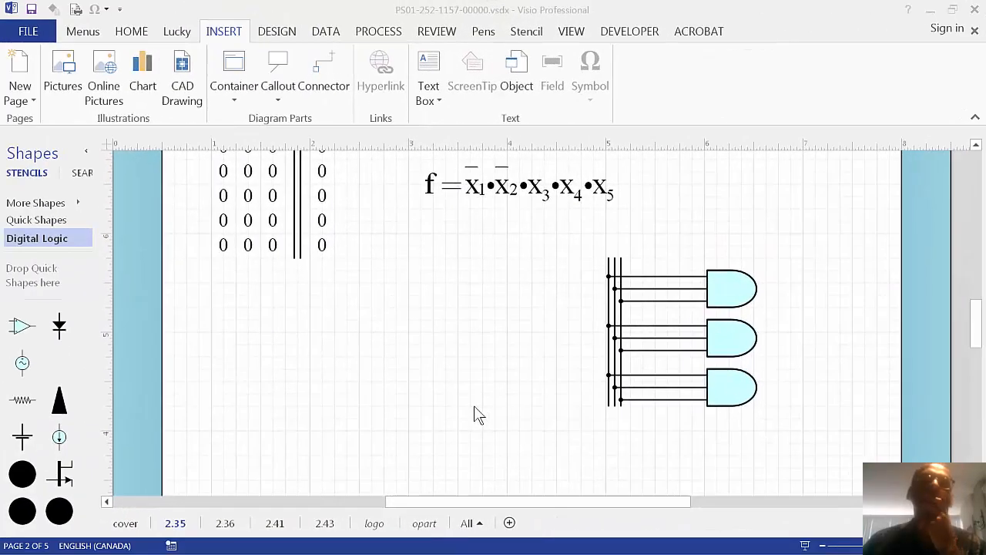
mouse_move(414, 335)
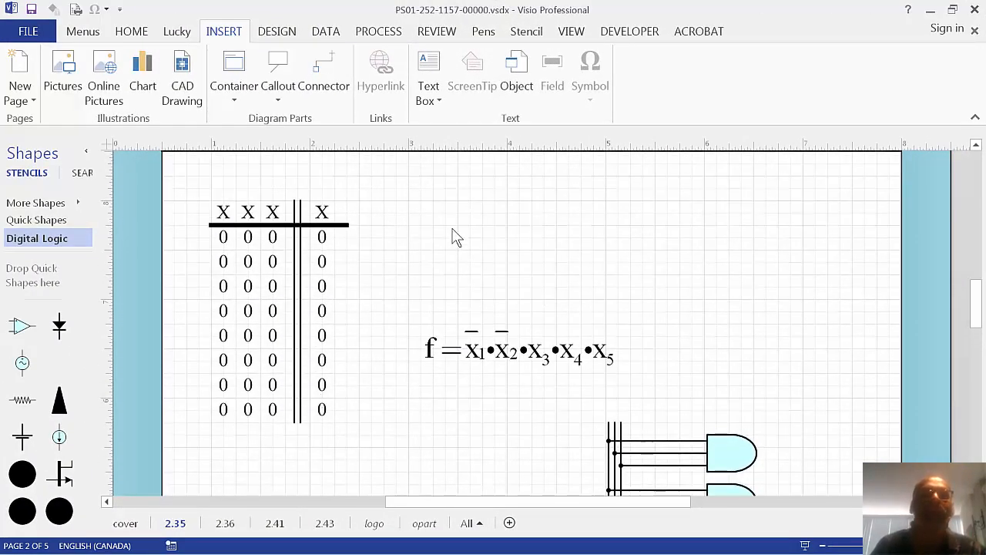
mouse_move(500, 354)
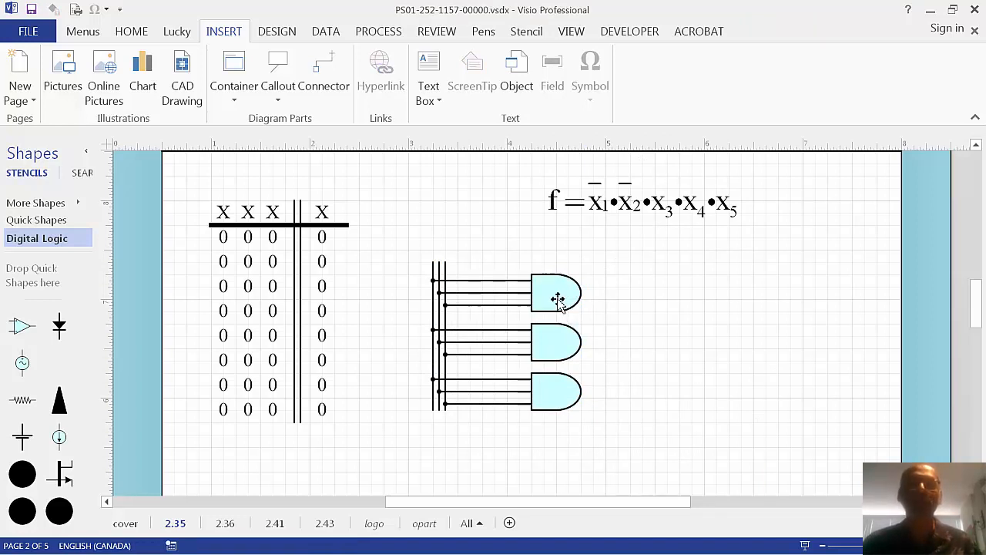
Select the three-gate AND circuit to place it beside the truth table
click(559, 297)
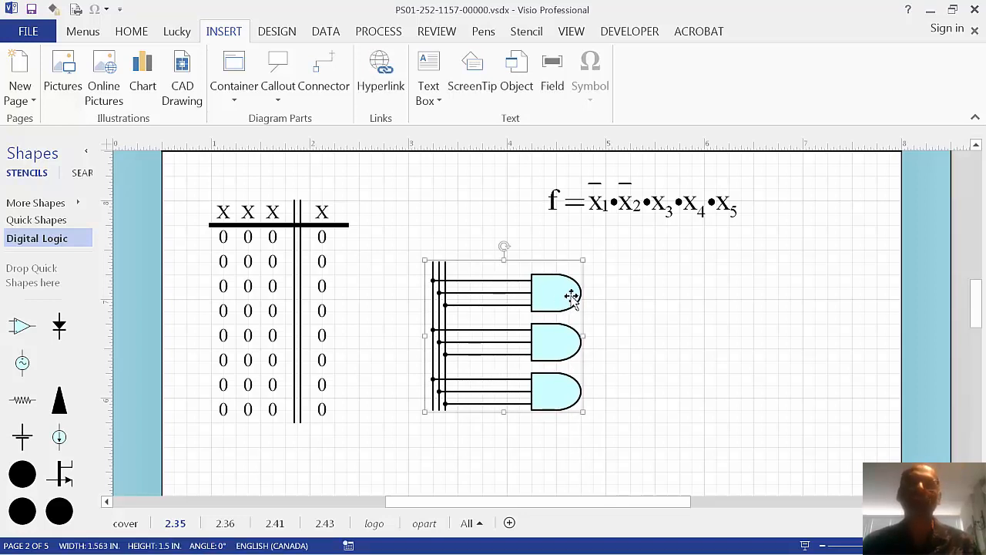
mouse_move(647, 209)
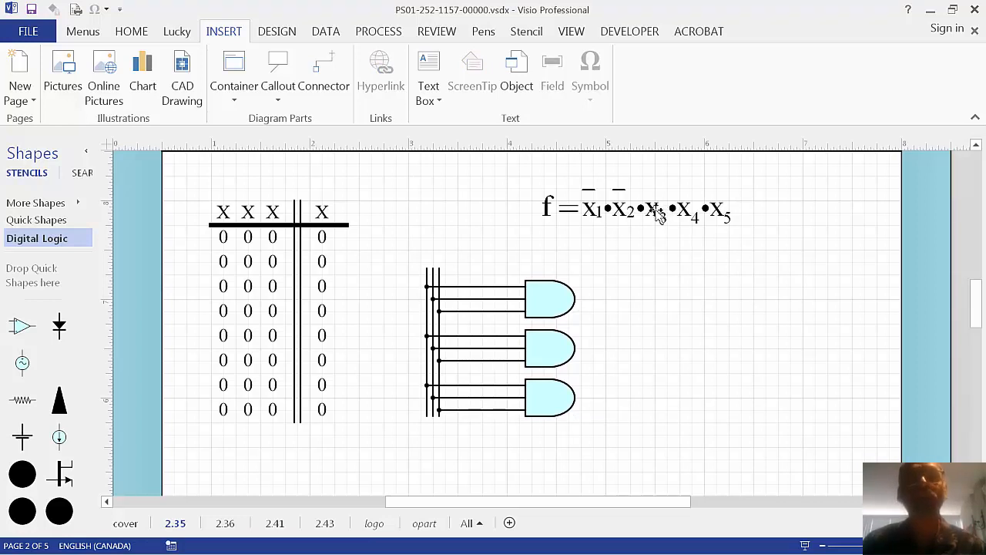
Select the Boolean formula and pick it up to reposition it beside the gates
click(655, 212)
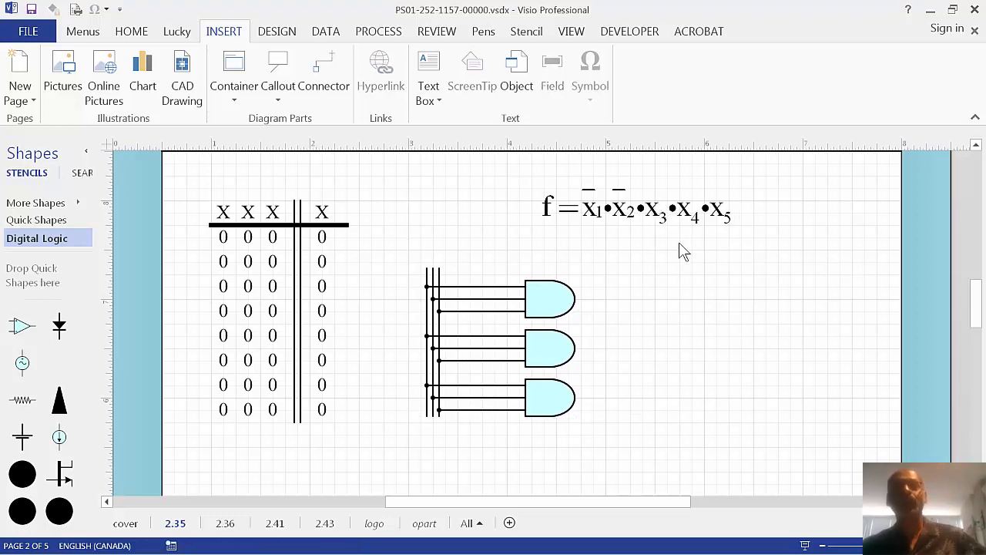
mouse_move(645, 215)
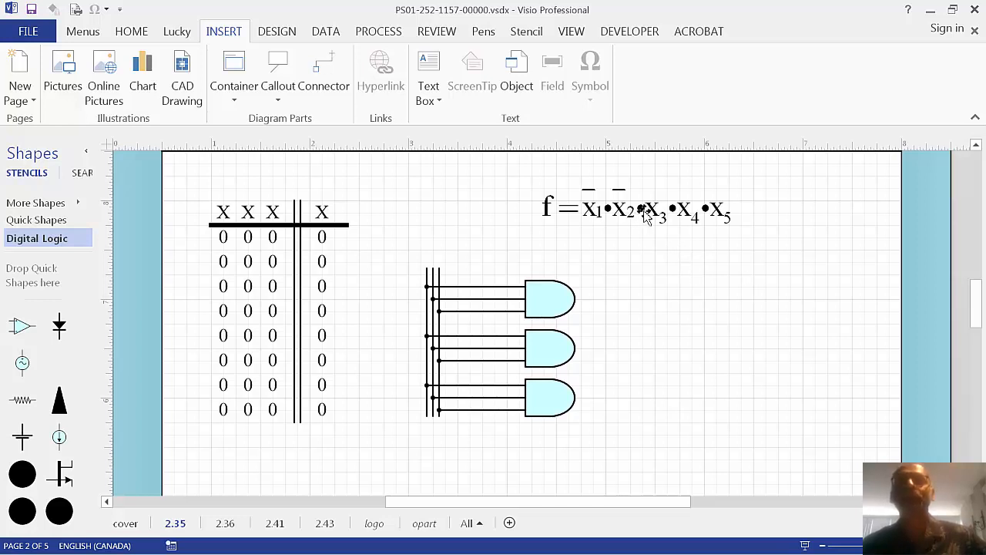
click(644, 212)
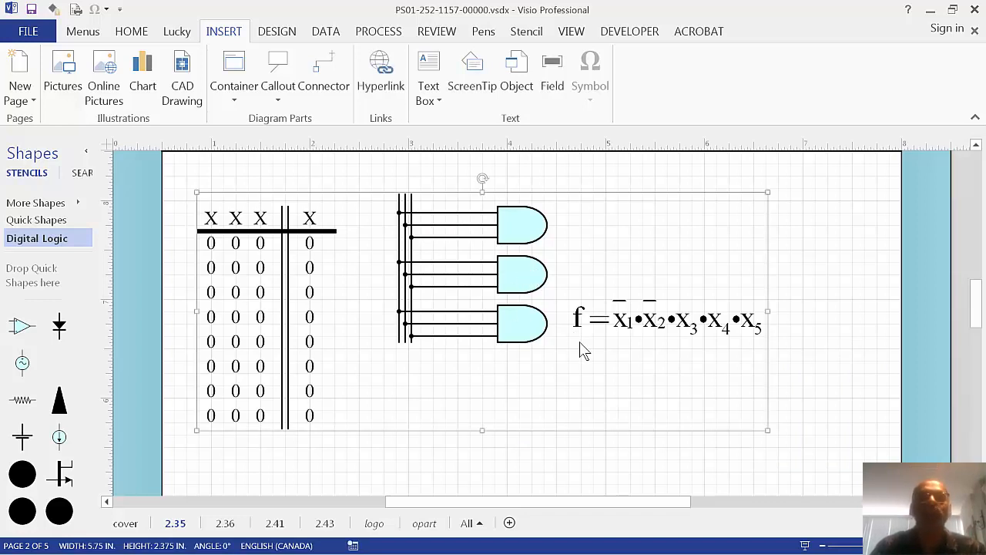
mouse_move(476, 410)
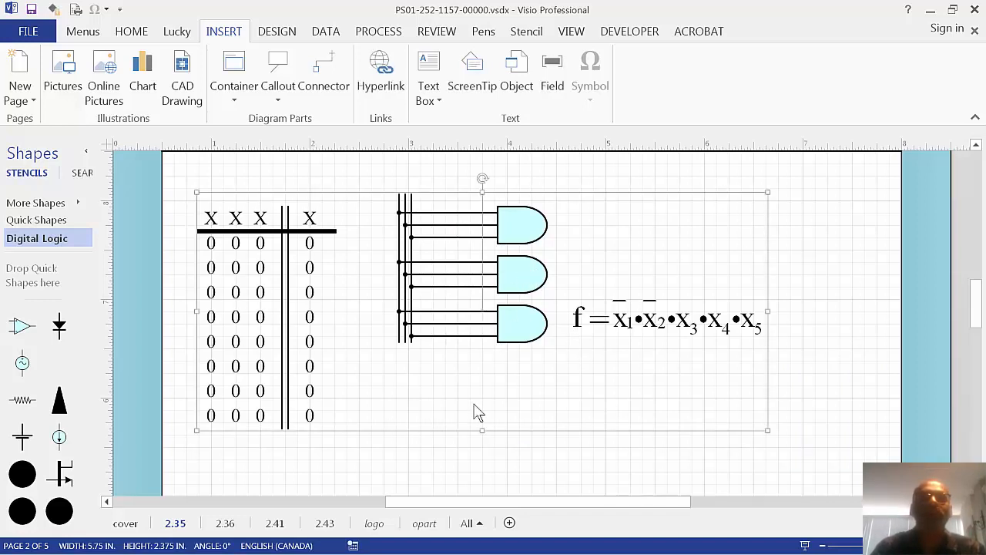
mouse_move(535, 285)
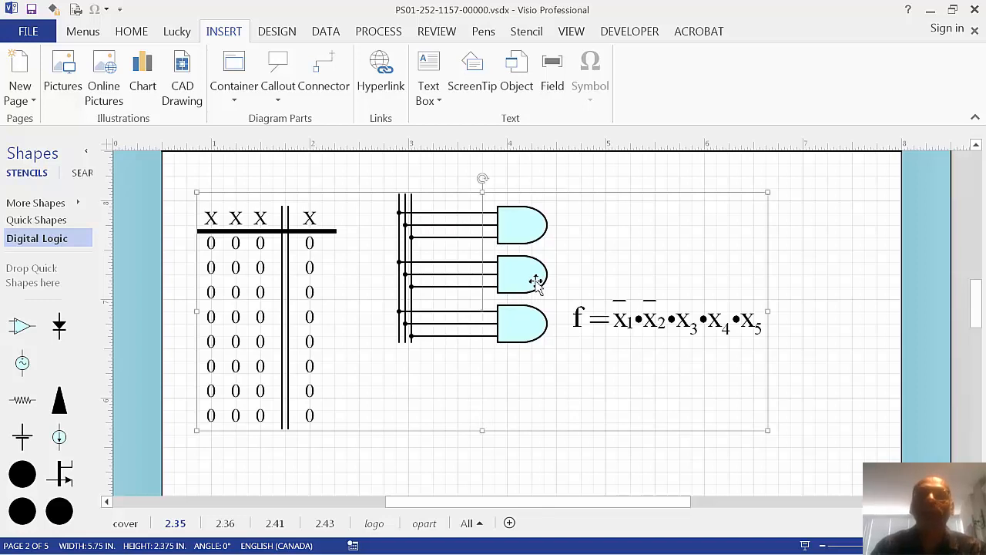
mouse_move(534, 283)
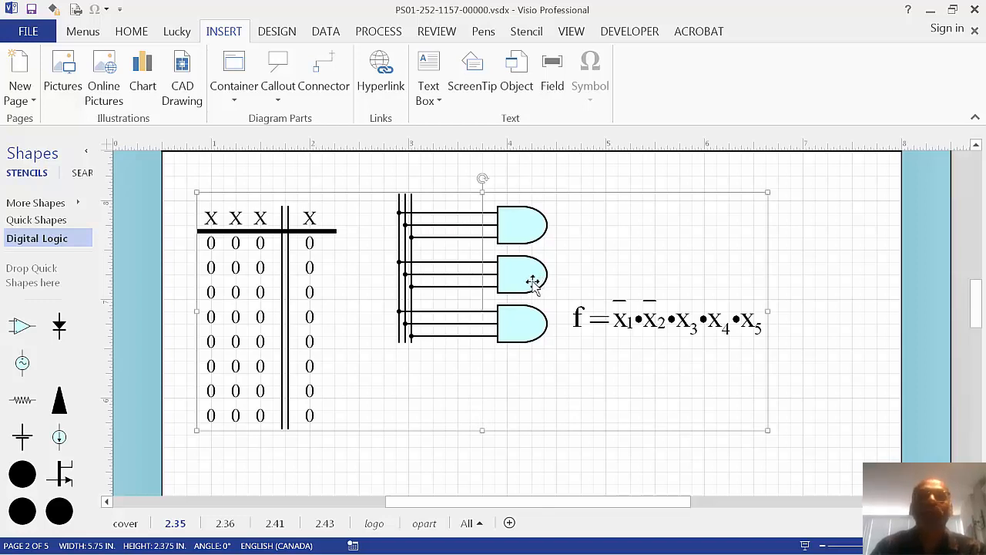
mouse_move(531, 284)
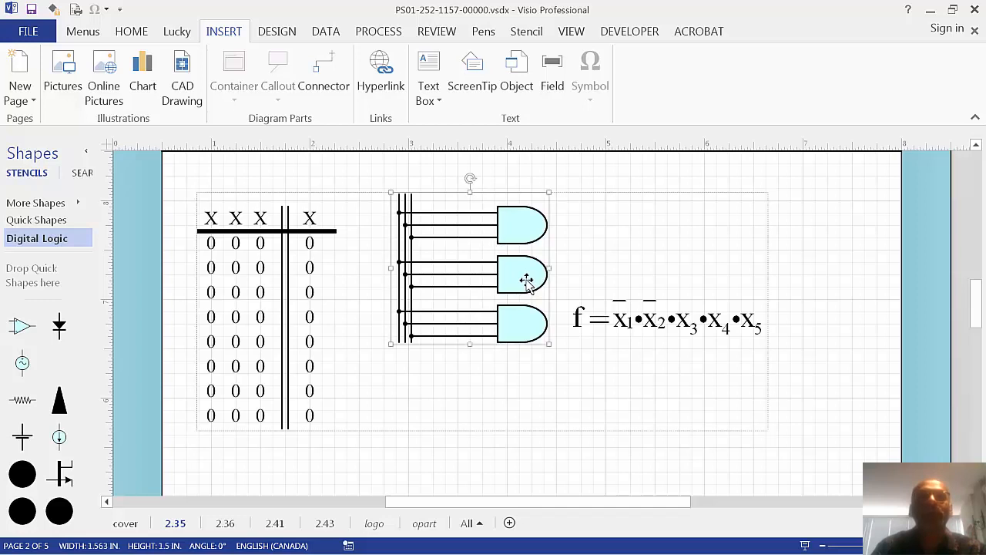
mouse_move(532, 302)
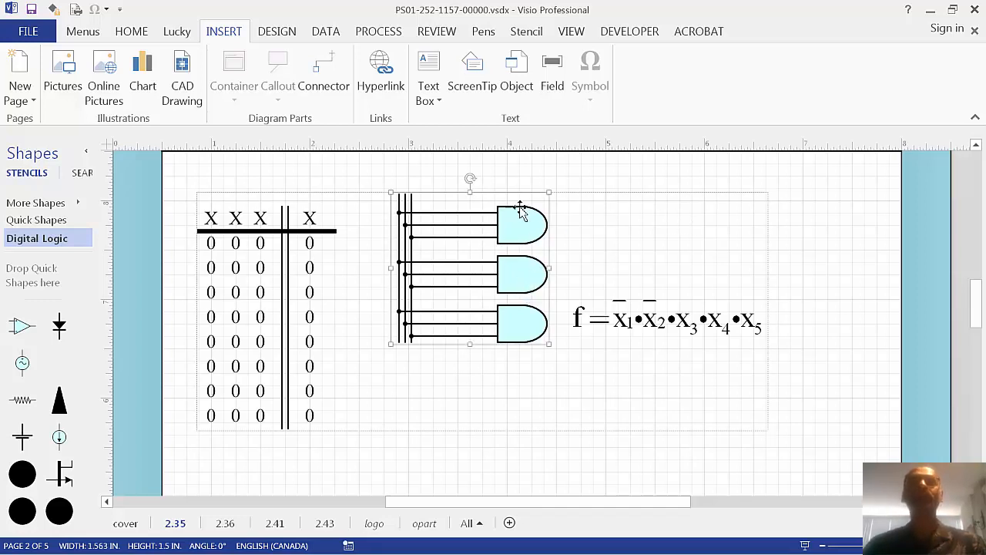
Lower the gate circuit inside the group, then move the whole grouped diagram
drag(520, 223, 508, 275)
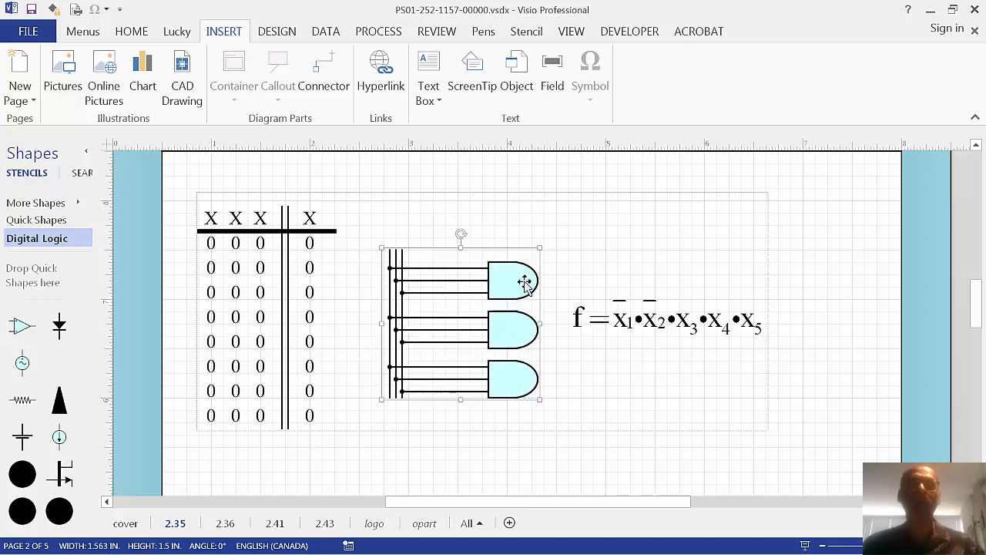
click(558, 223)
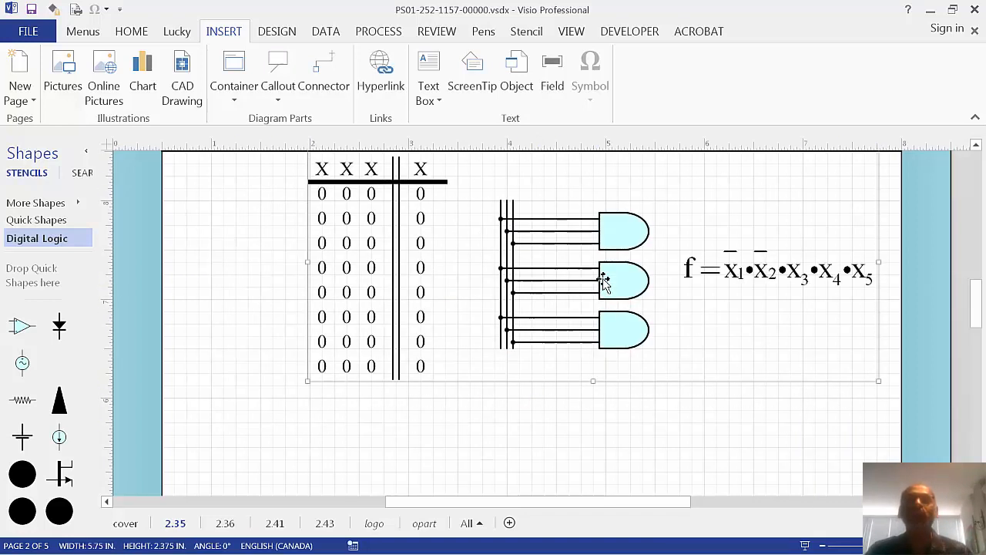
drag(605, 279, 500, 276)
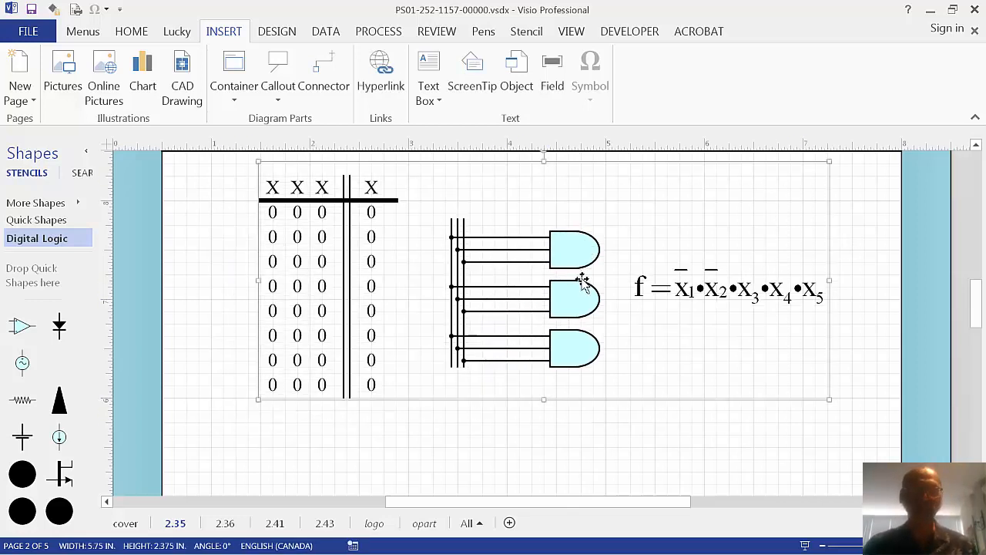
Select the truth table inside the group to nudge it into alignment
click(581, 281)
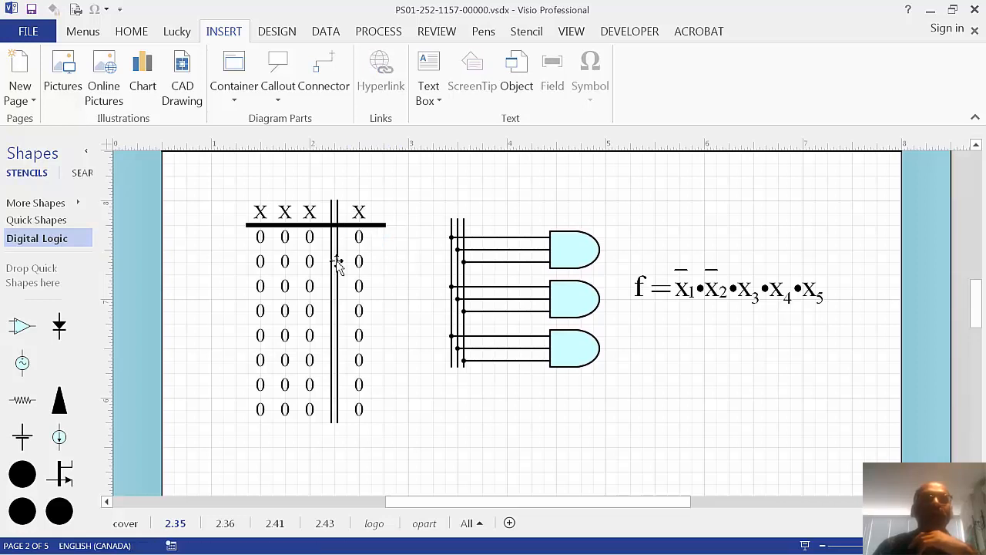
mouse_move(245, 207)
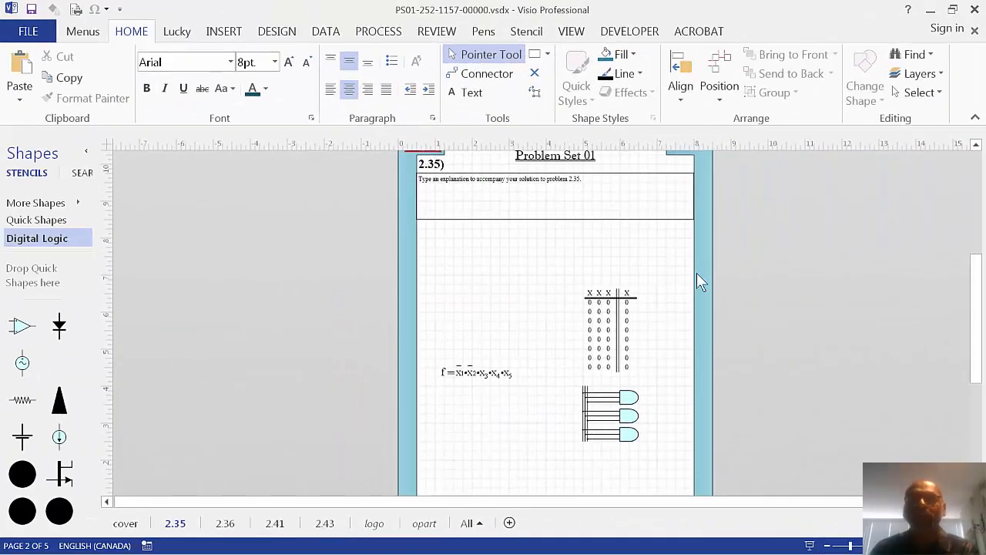
mouse_move(687, 386)
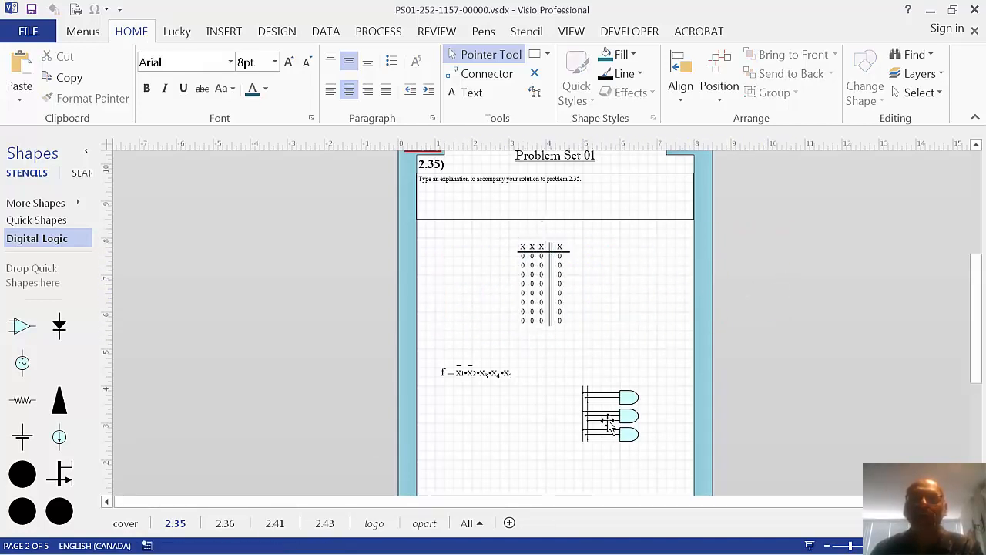
Move the gate circuit up beside the truth table under the 2.35 box
drag(609, 416, 611, 349)
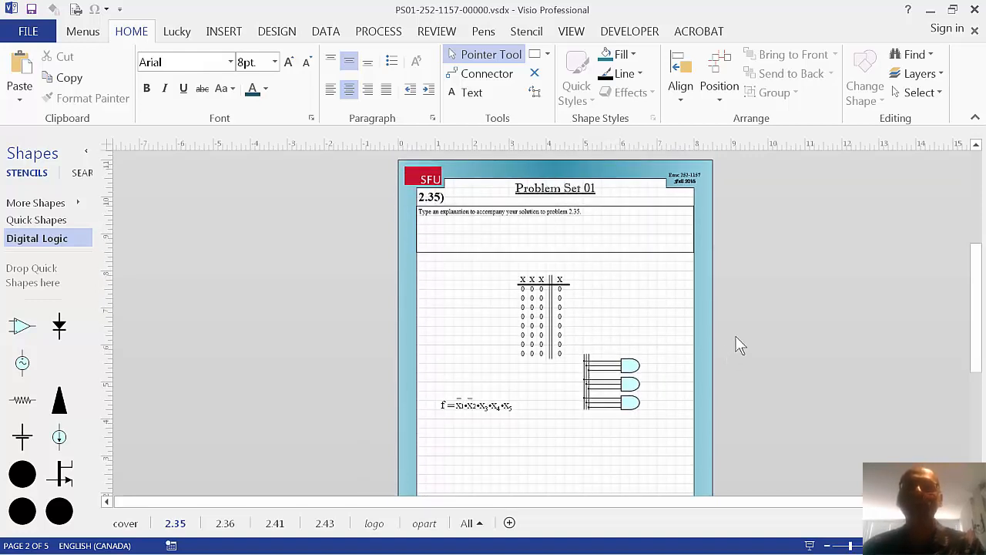
mouse_move(676, 302)
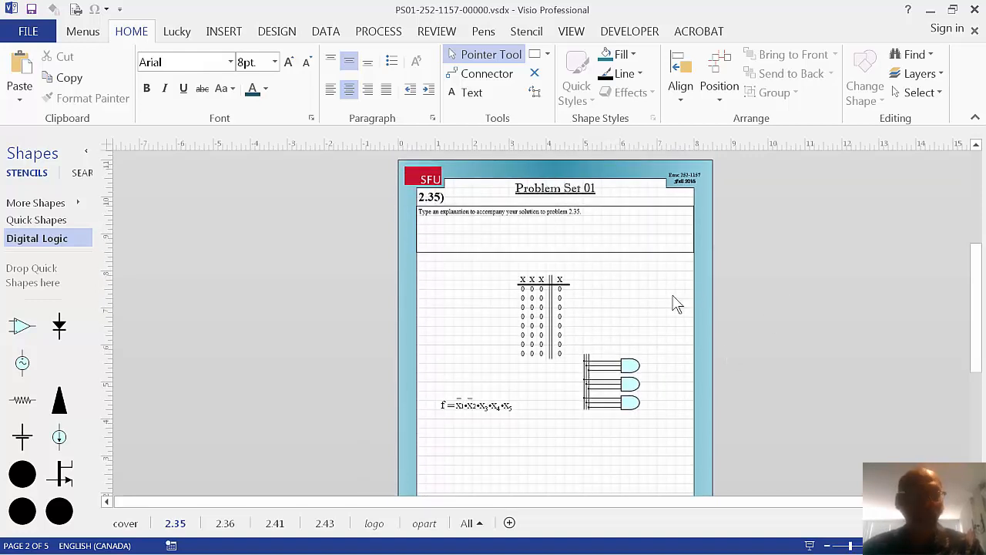
mouse_move(661, 312)
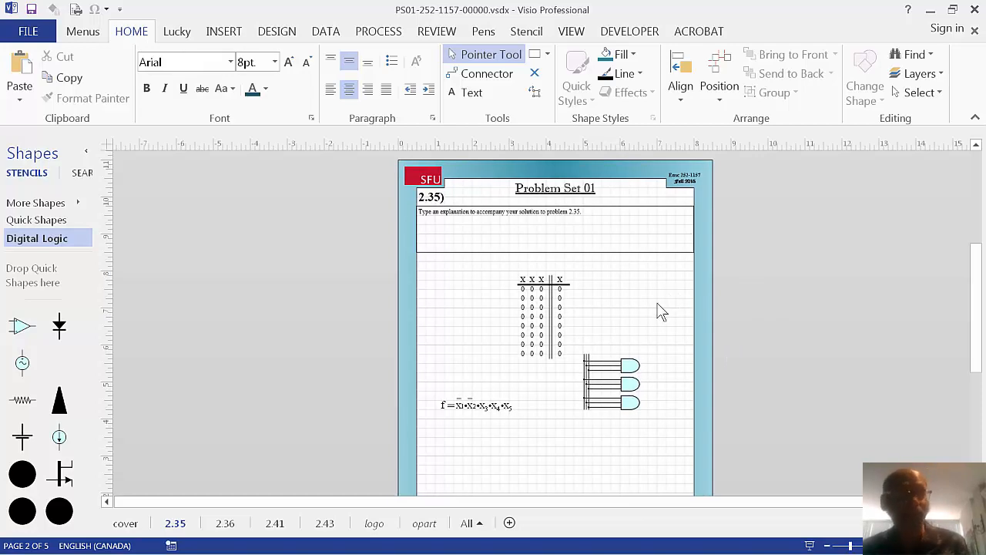
mouse_move(605, 319)
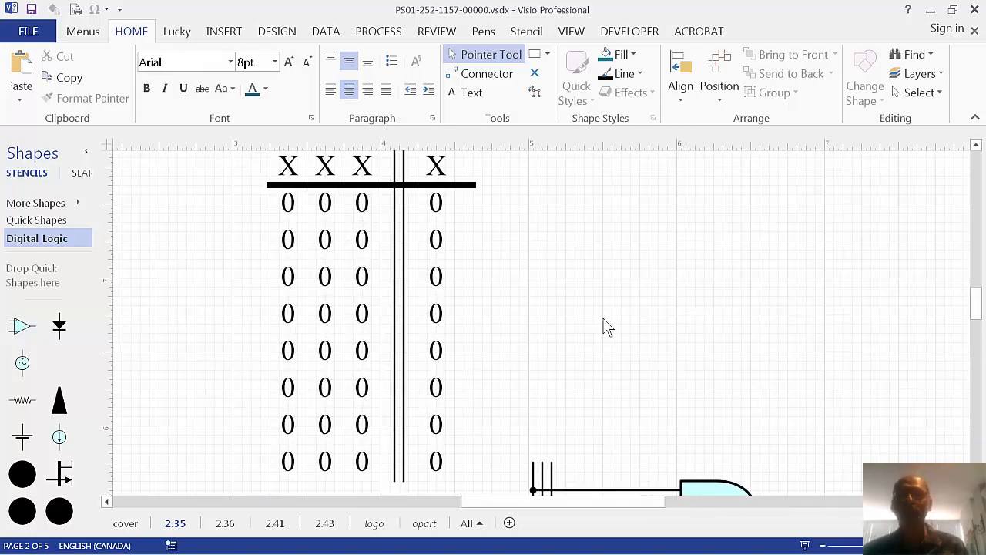
Select the truth table and stretch it into a wide, short 3 by 1 inch shape
scroll(down, 3)
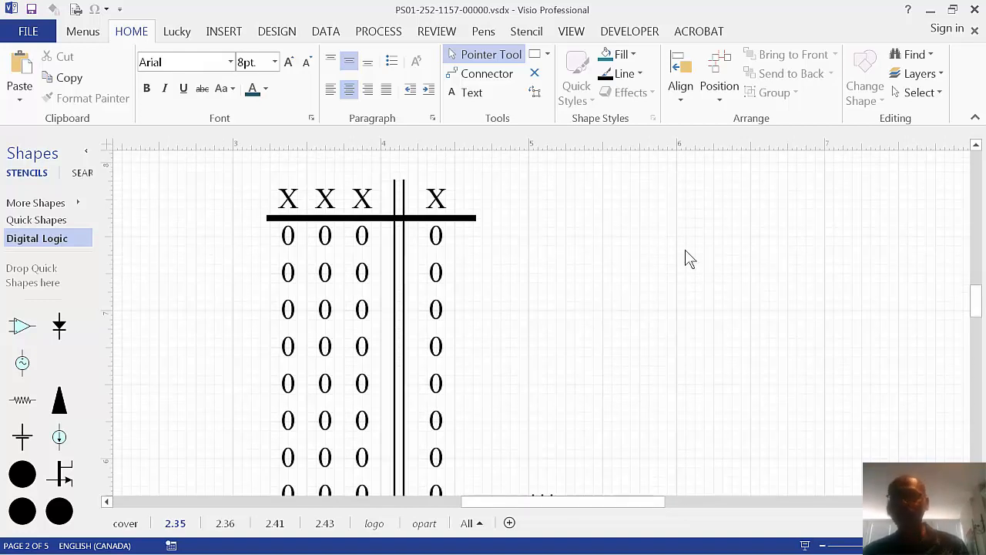
mouse_move(680, 323)
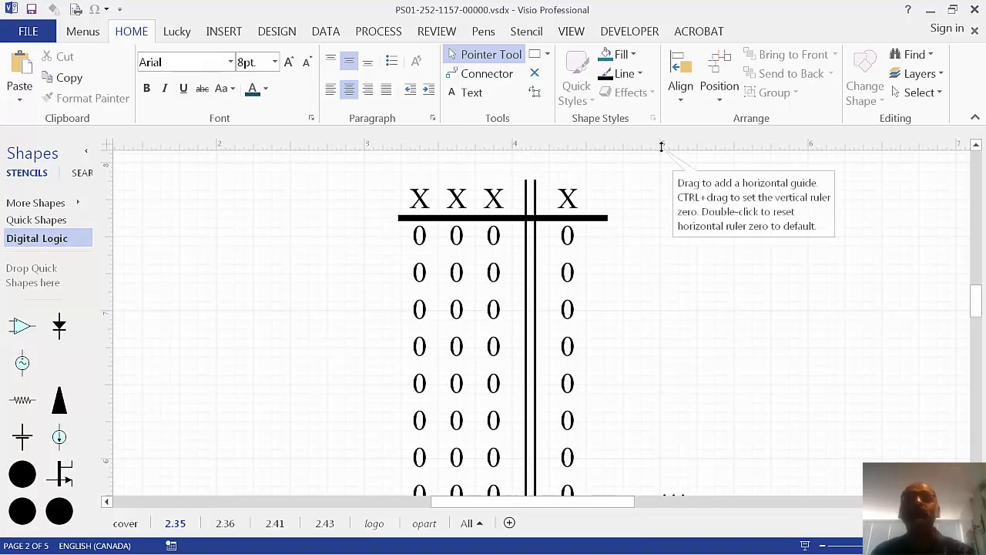
mouse_move(667, 283)
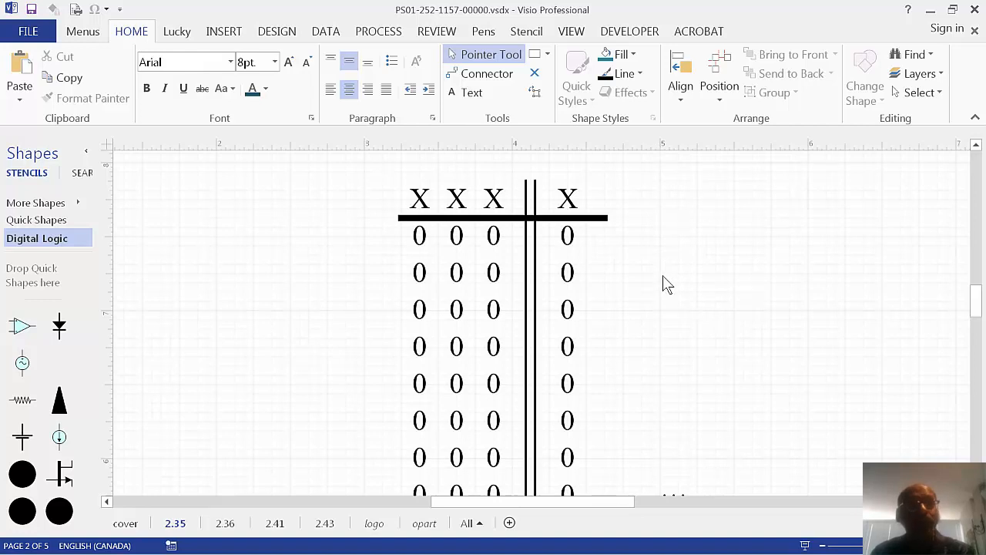
mouse_move(588, 275)
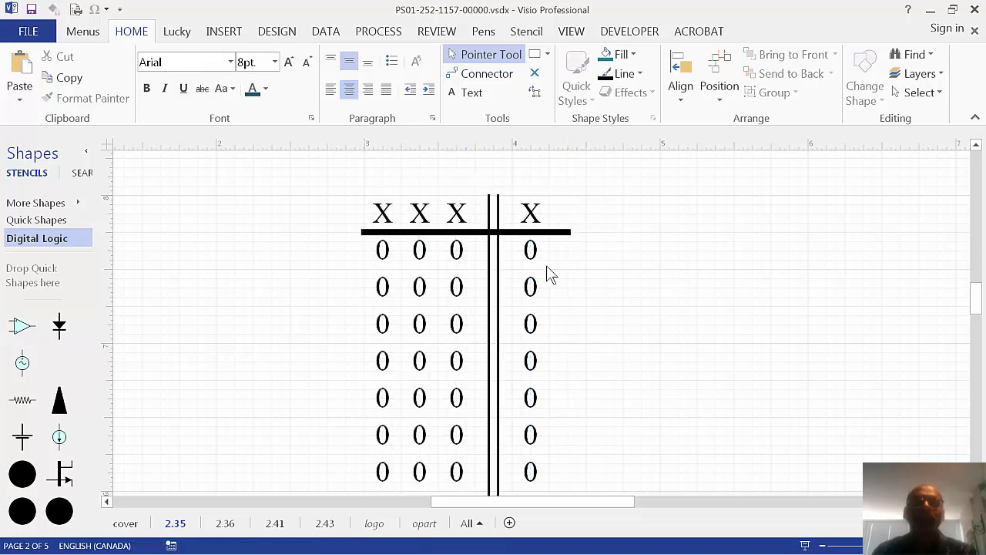
click(383, 213)
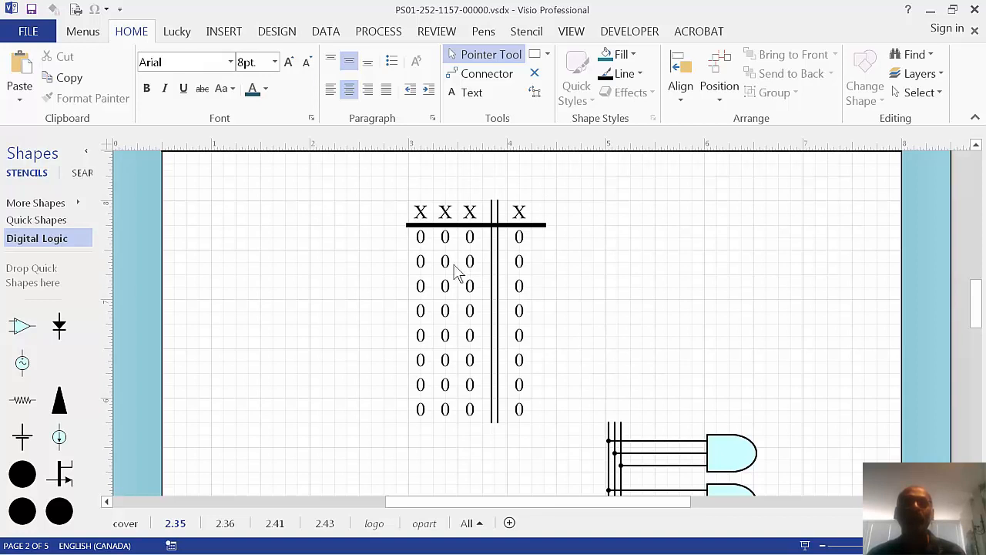
click(458, 270)
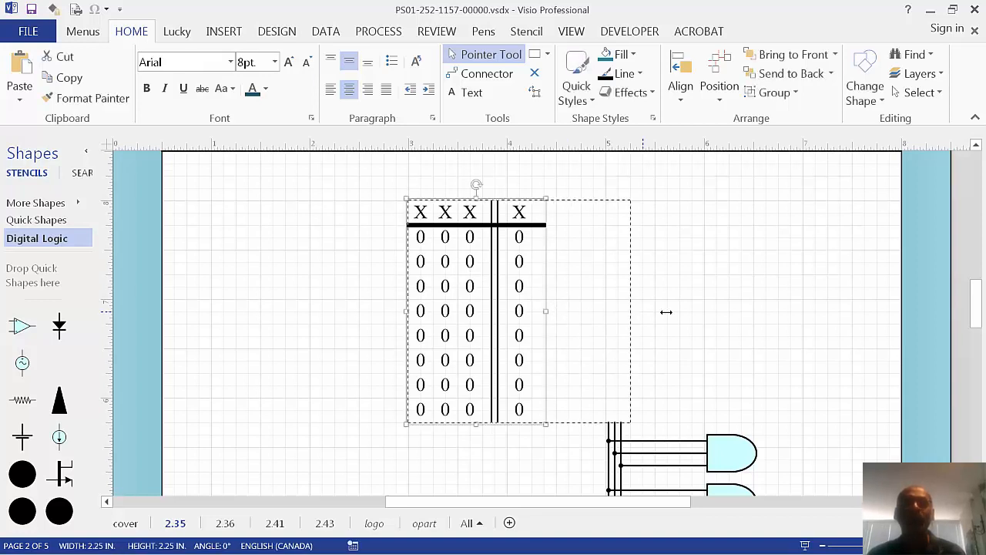
drag(545, 311, 705, 311)
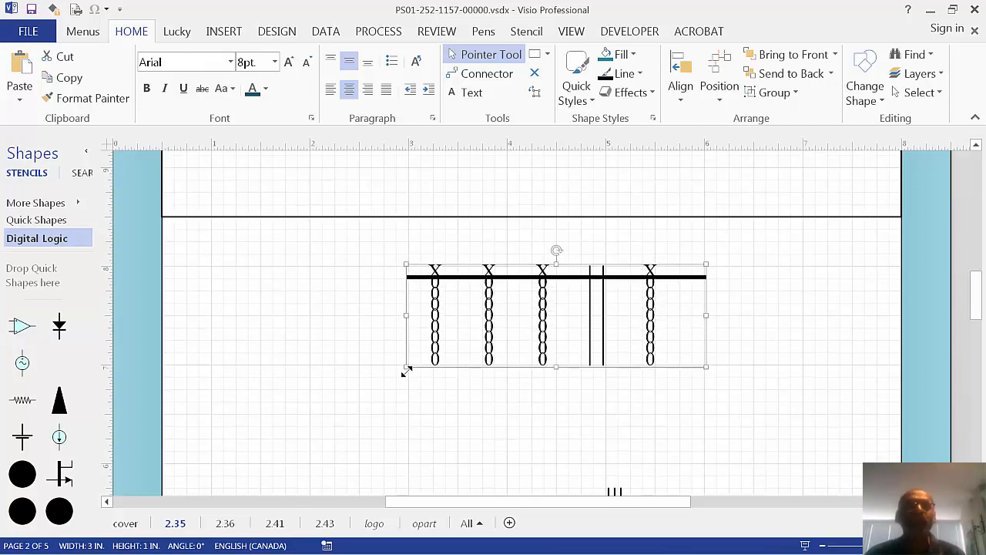
mouse_move(558, 384)
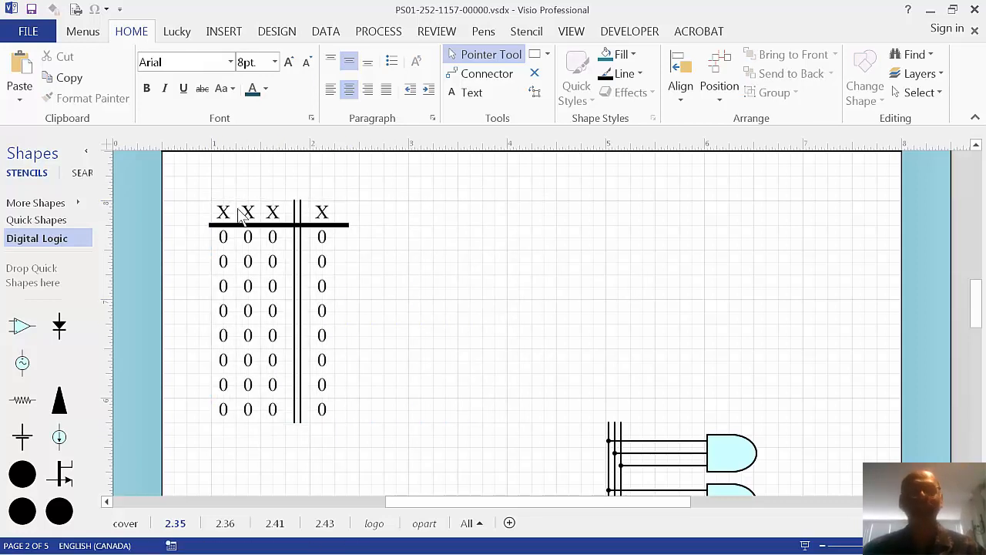
mouse_move(220, 212)
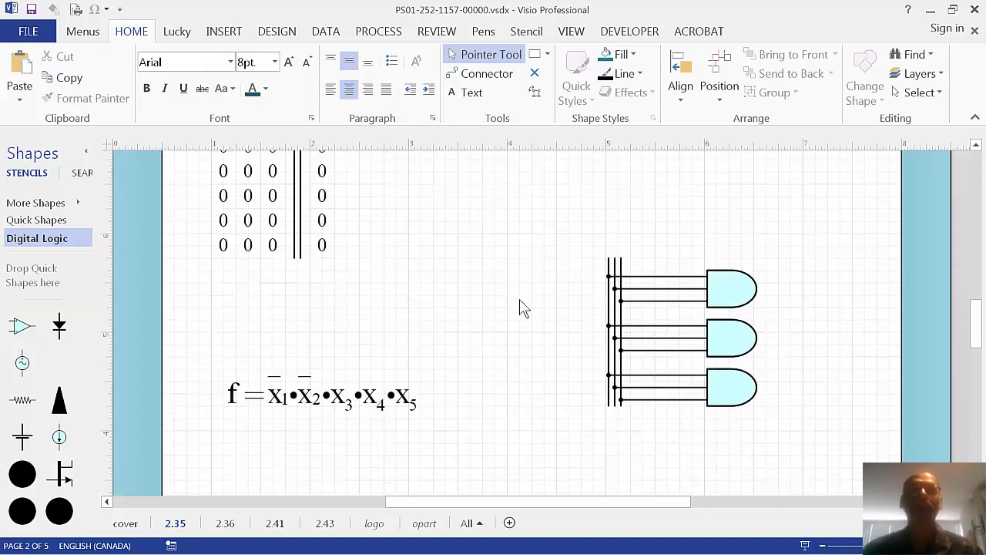
Add the bold Aharoni line 'Oooh here is some crazy explanation.' to the explanation box
scroll(down, 3)
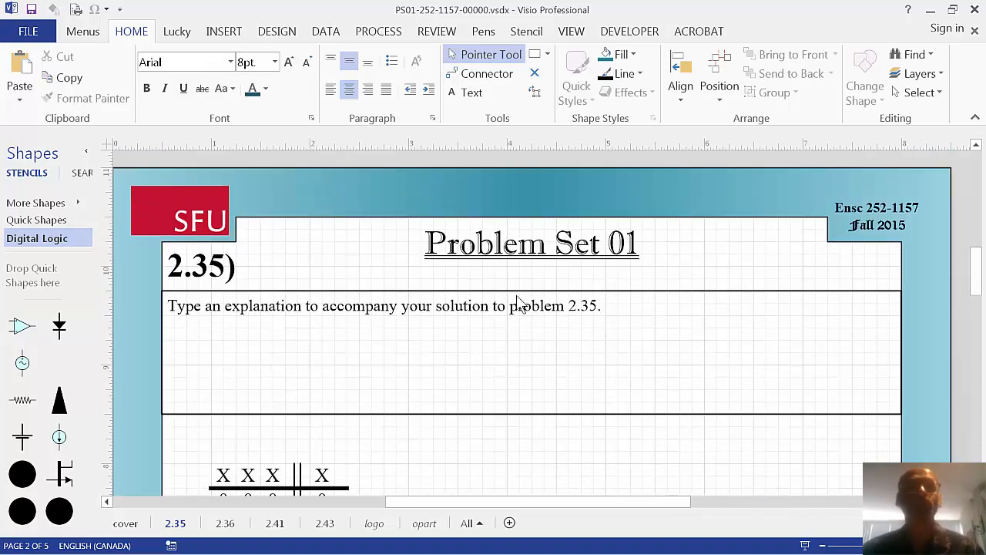
scroll(down, 3)
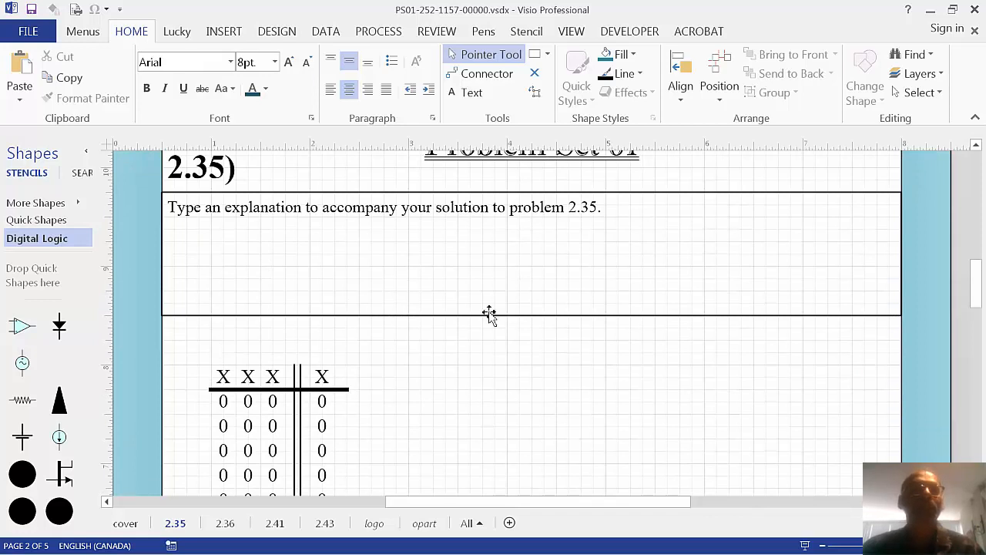
scroll(down, 3)
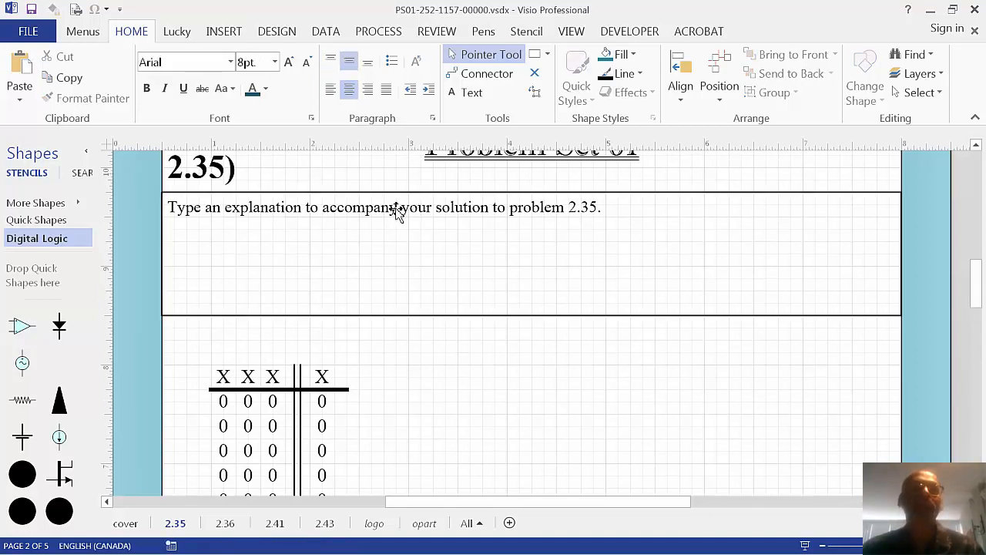
click(385, 206)
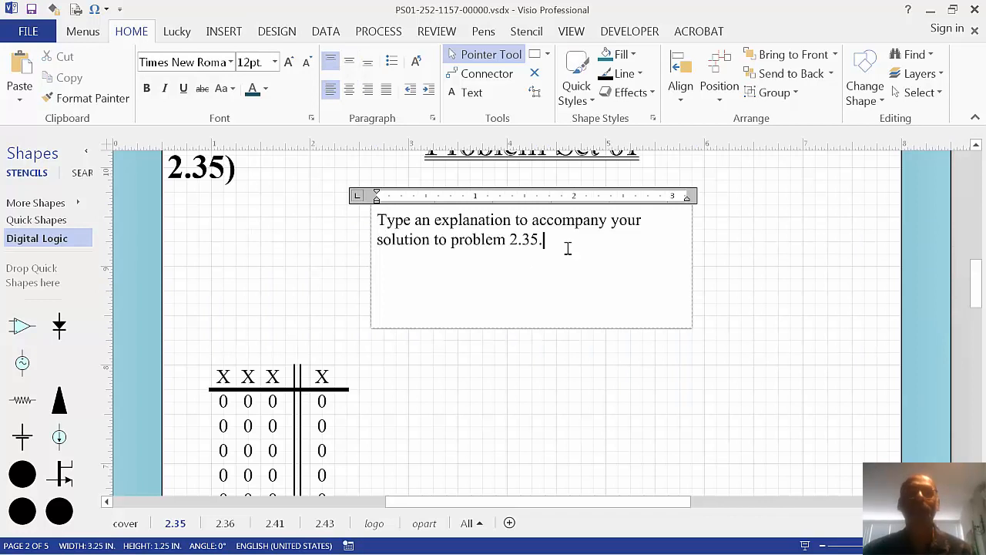
text(Ooo)
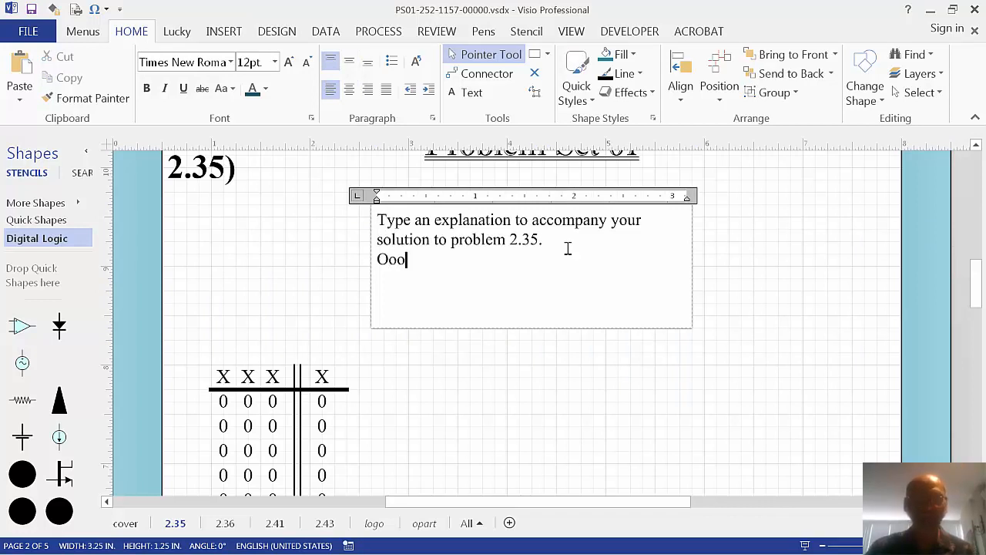
text(h here is some cr)
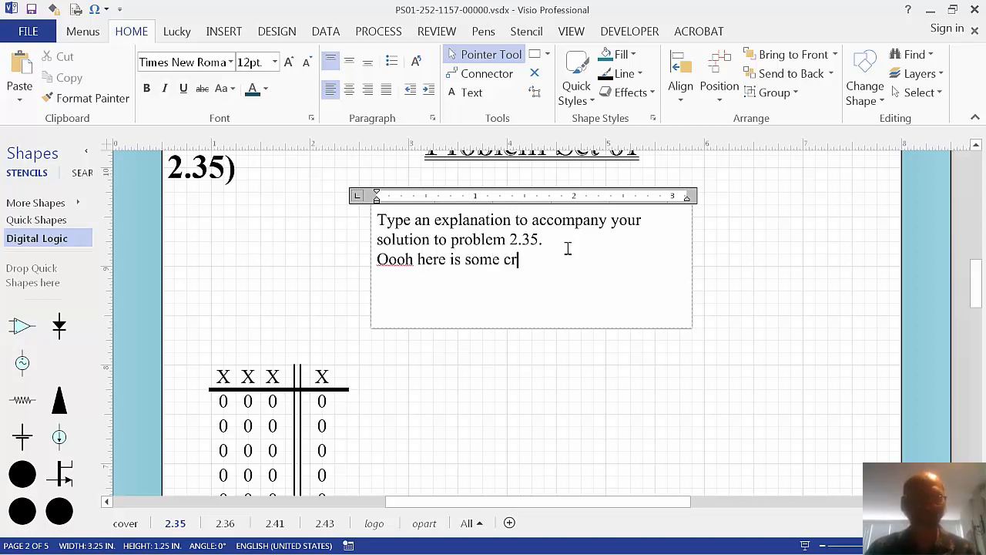
text(azy)
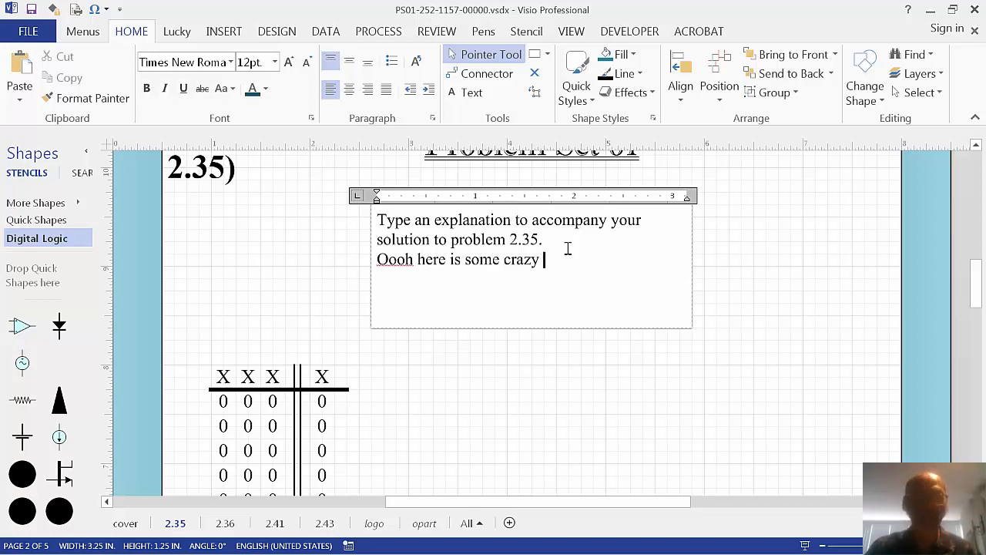
text(explanat)
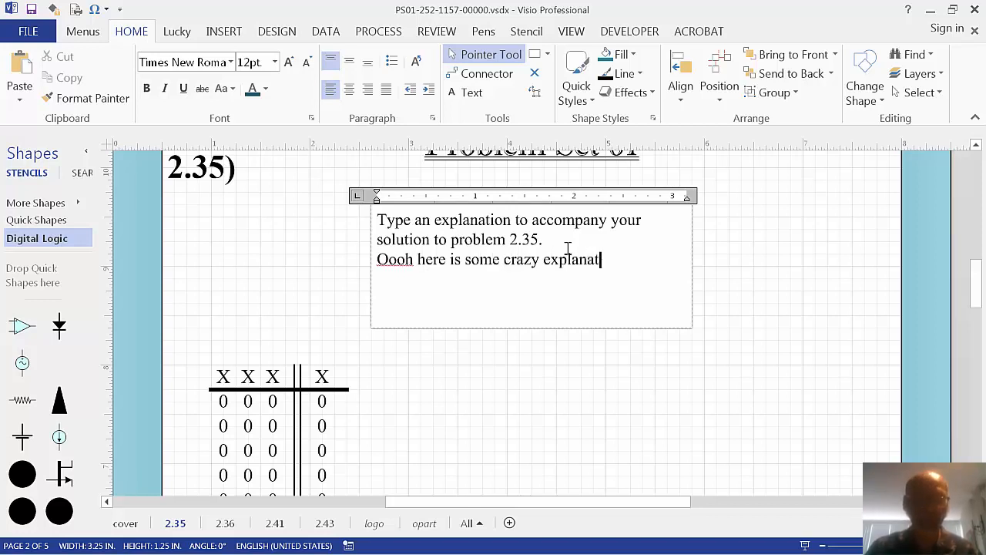
text(ion.)
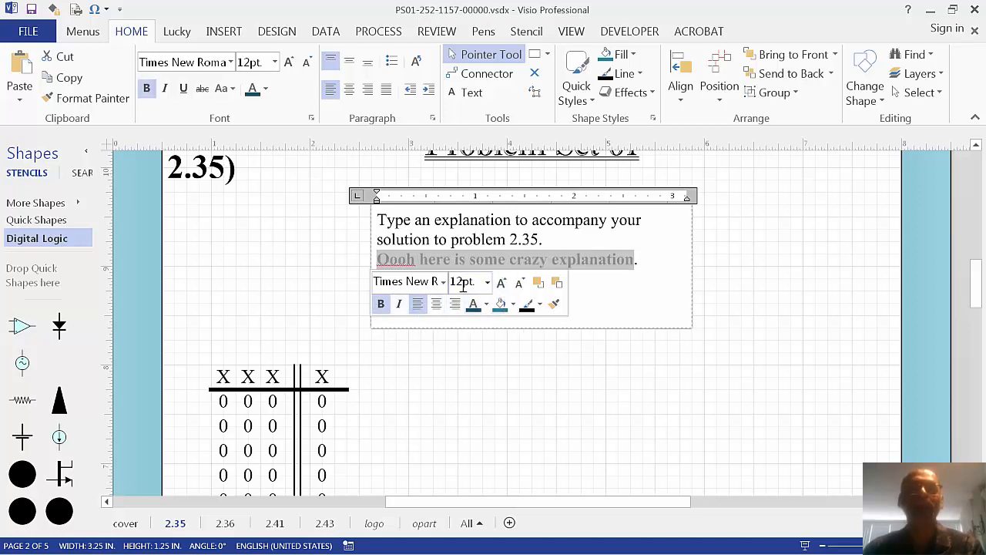
text(Aharoni)
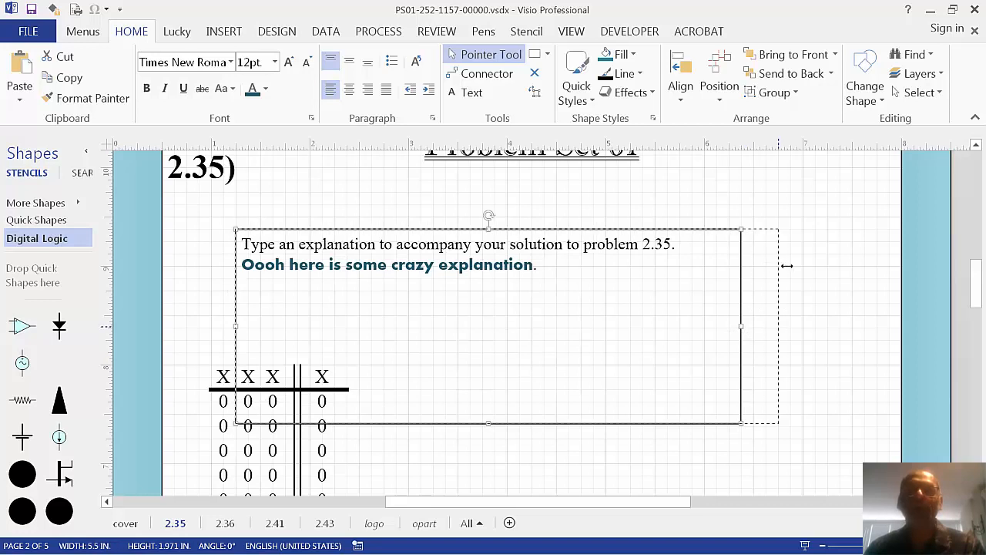
Widen the explanation box, deselect it, and restore its original single sentence
drag(739, 326, 851, 325)
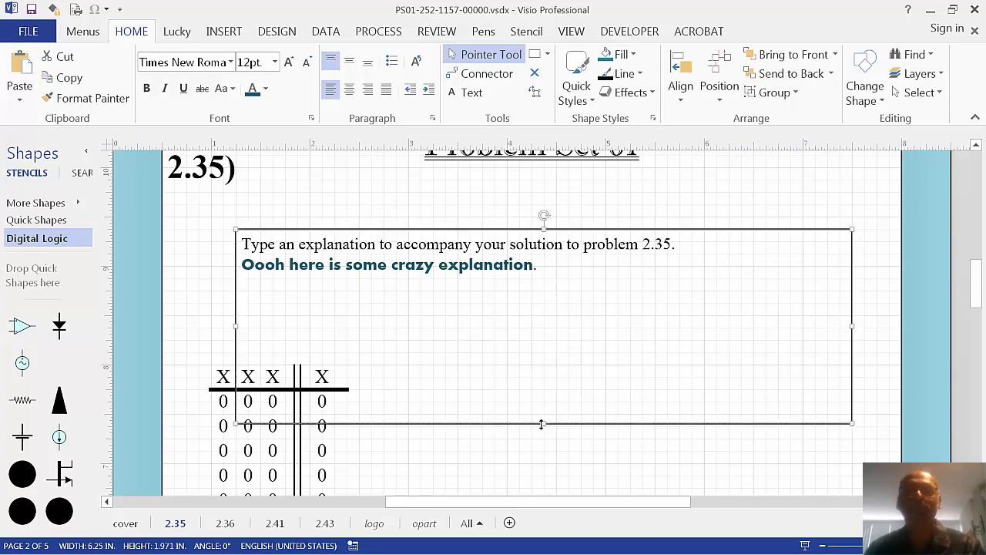
click(508, 319)
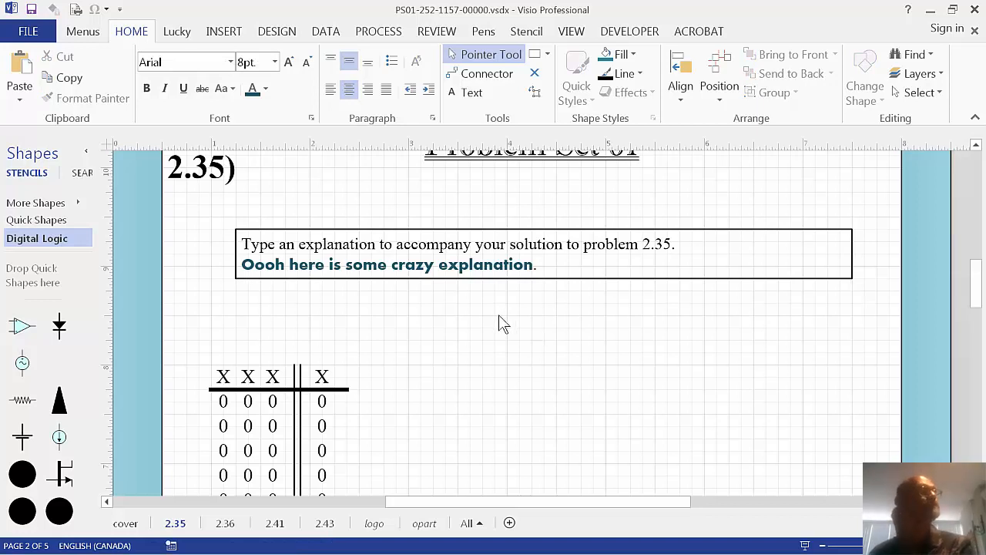
double_click(456, 255)
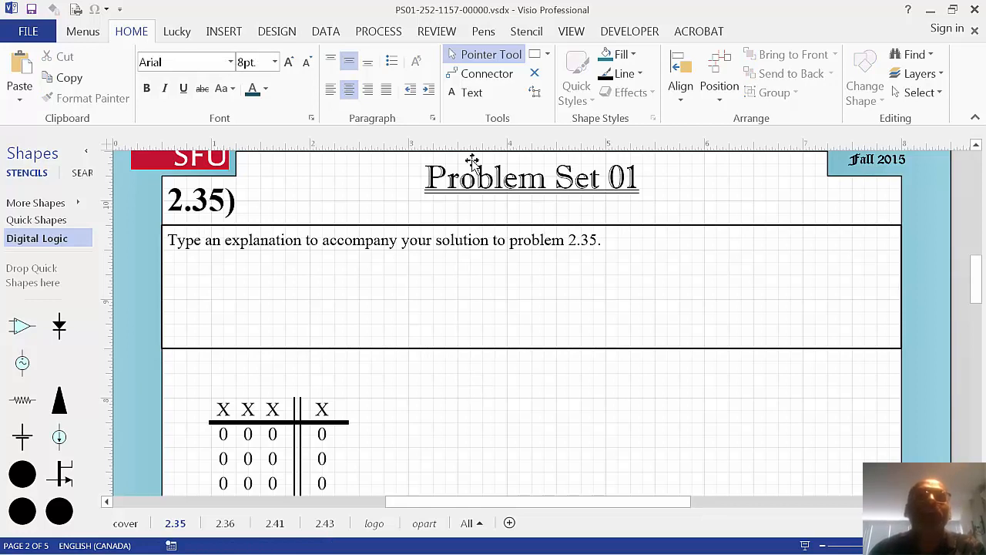
mouse_move(470, 92)
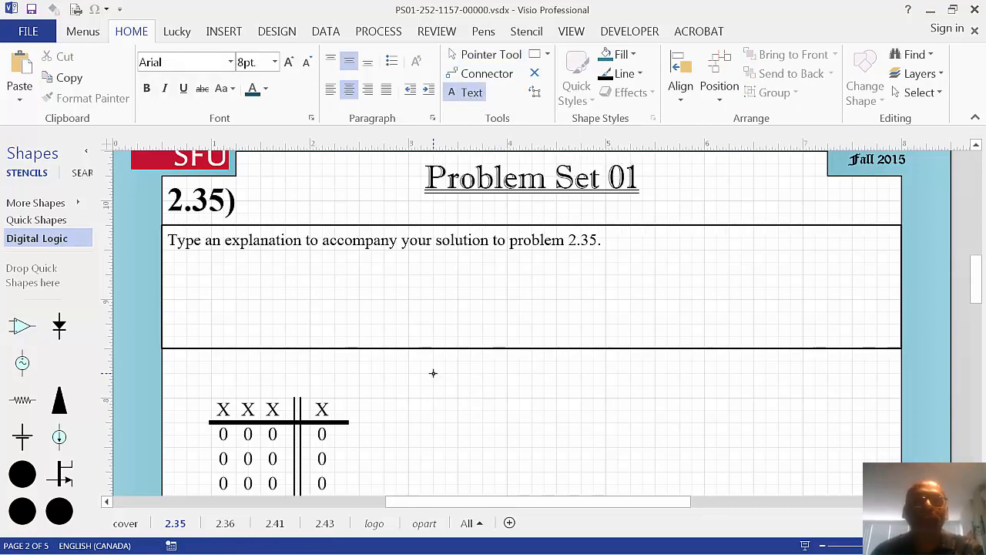
Type 'dfgdfgdfgf' into a new text box below the explanation box
text(dfgdfgdfgf)
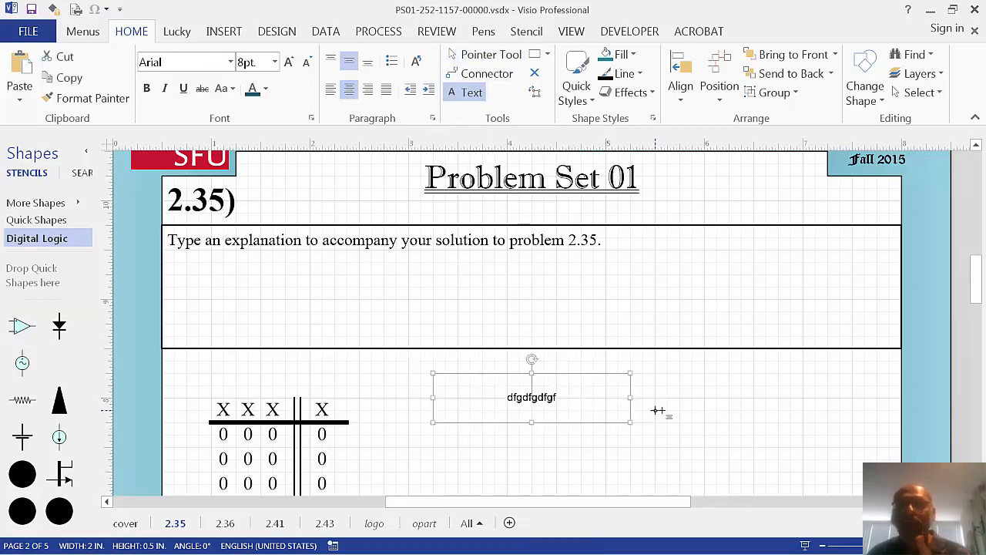
mouse_move(680, 388)
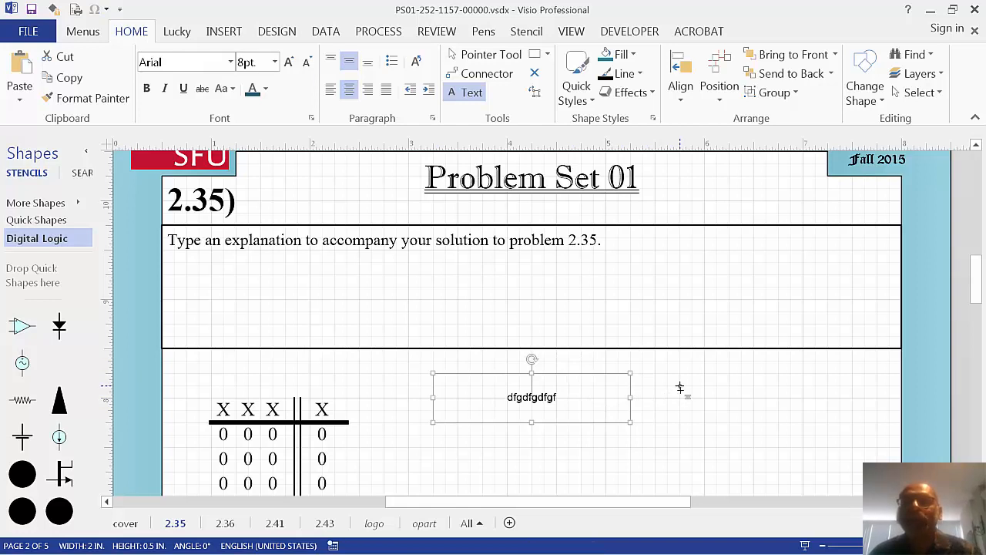
mouse_move(668, 373)
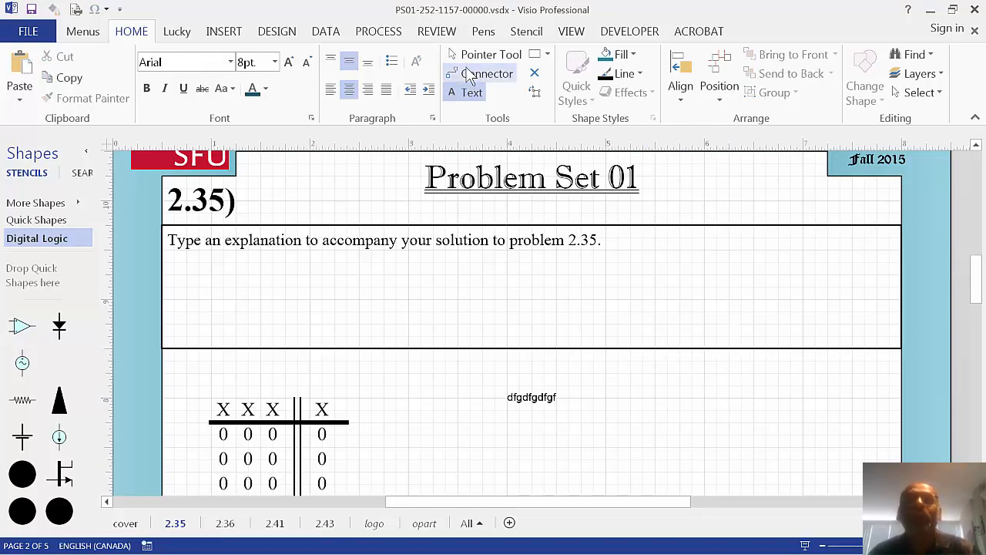
Select the dfgdfgdfgf text box and align its text to the top left
click(491, 54)
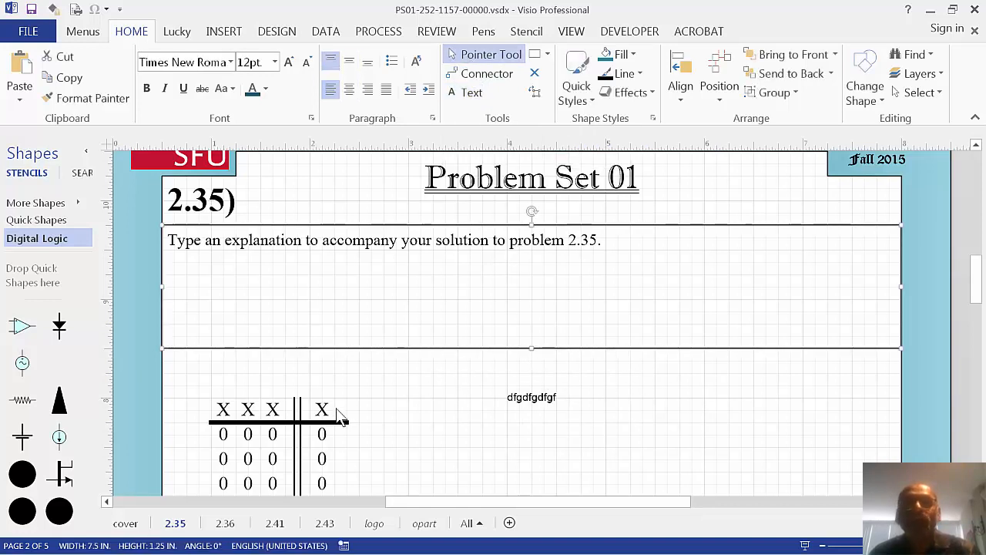
click(532, 397)
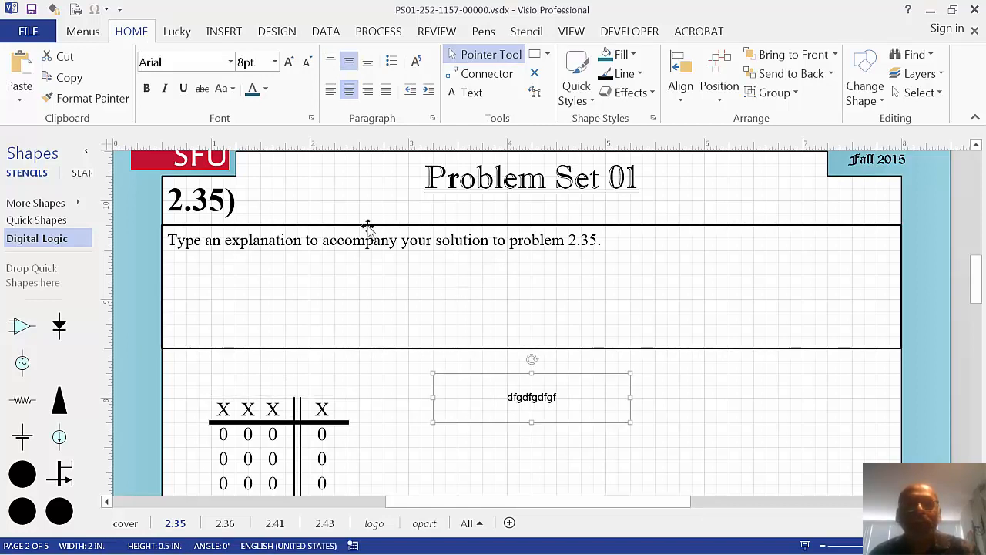
mouse_move(534, 407)
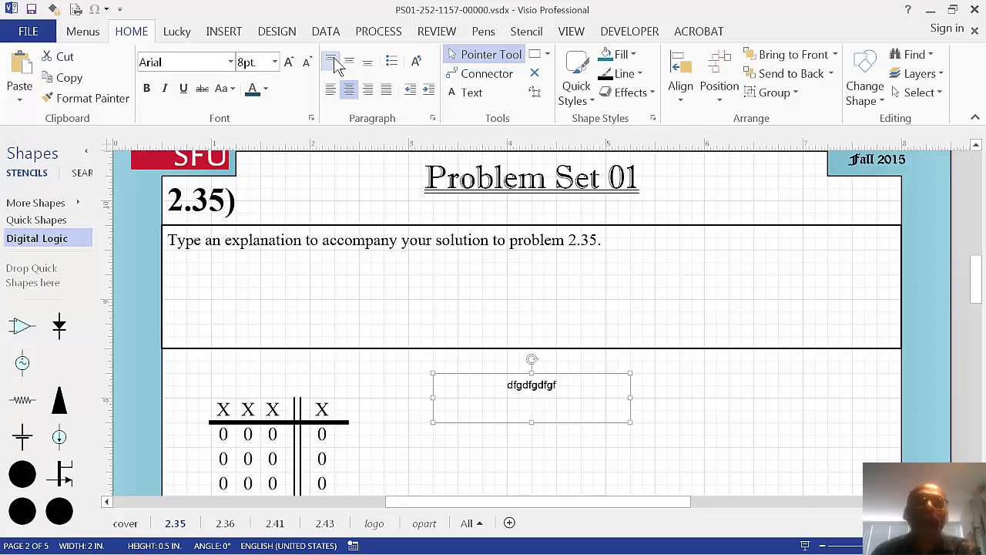
click(349, 61)
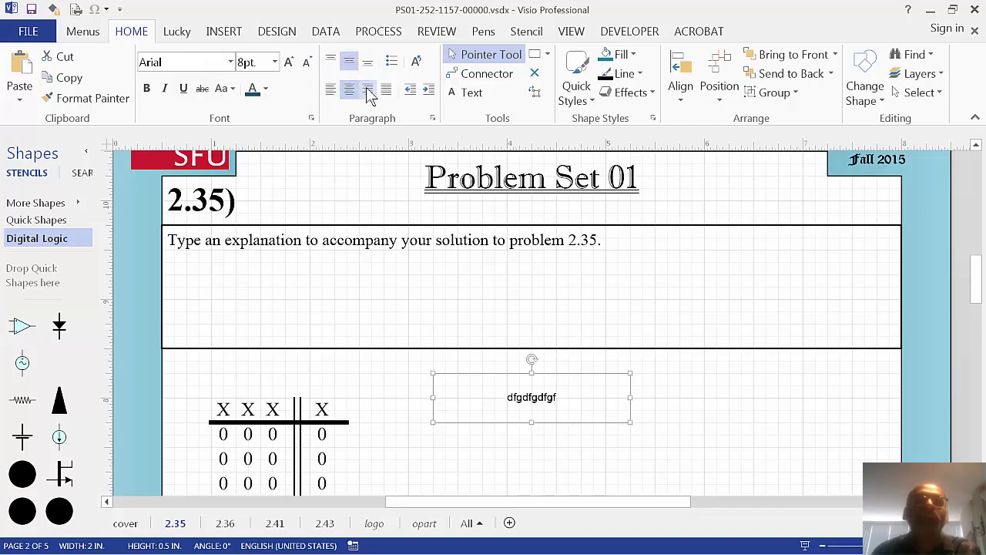
click(367, 90)
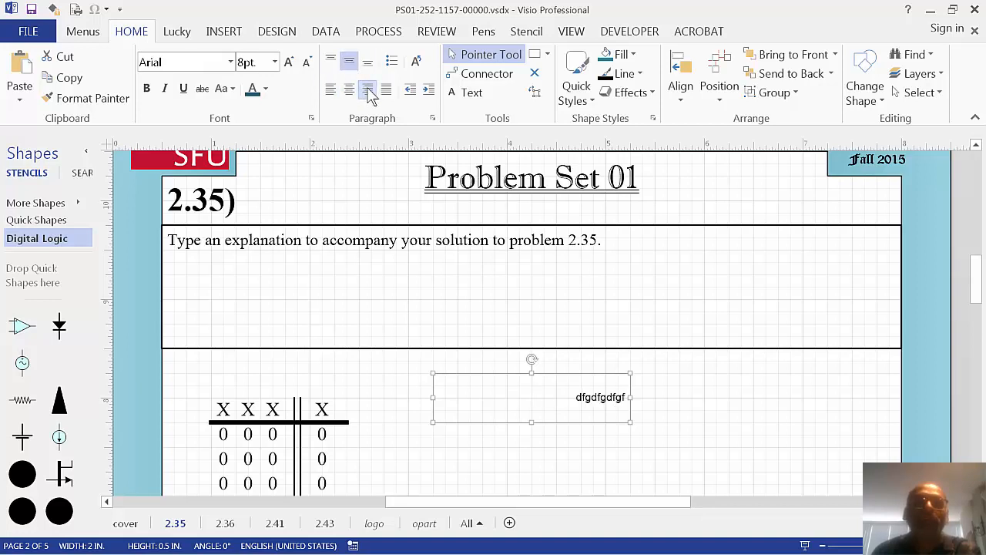
click(349, 91)
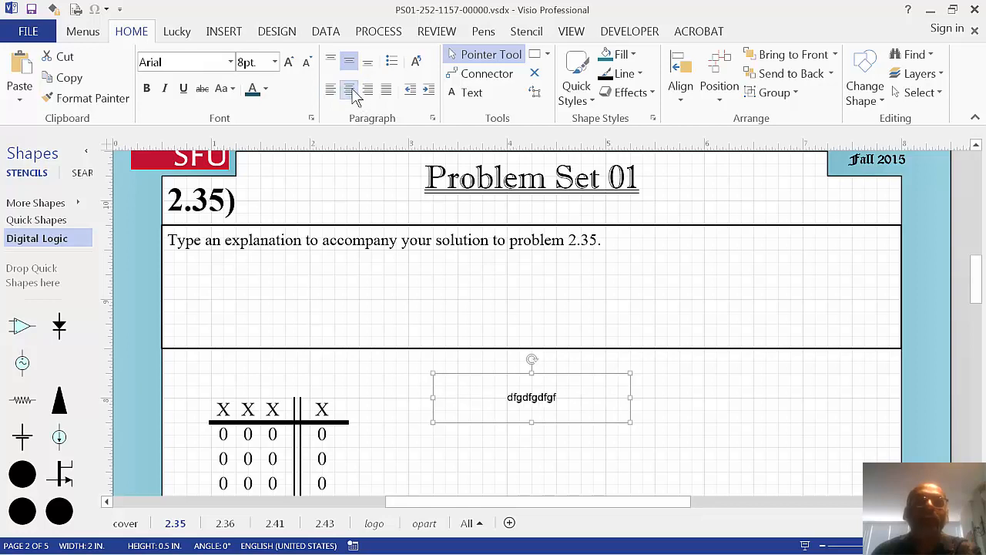
click(387, 90)
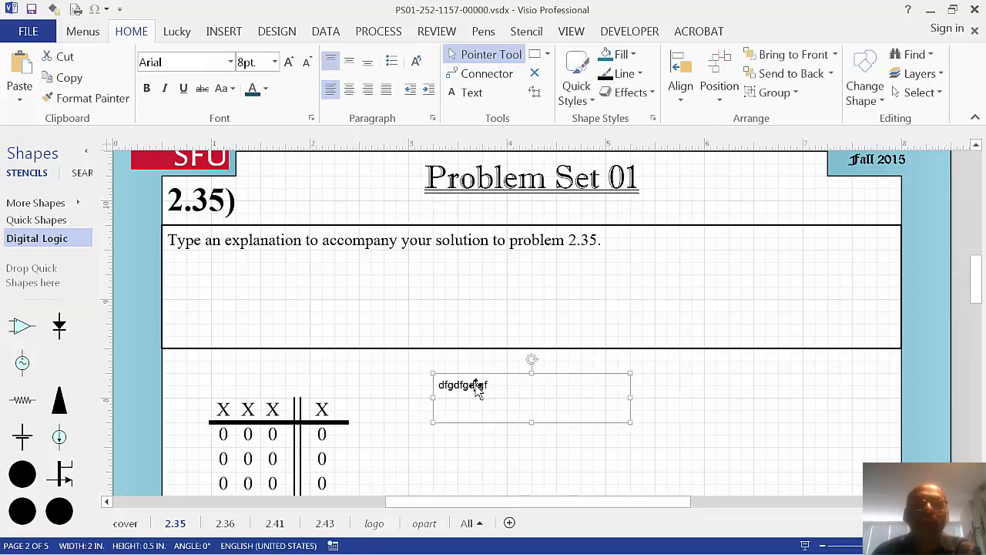
Change the test text's font size to 12 pt and its font to Times New Roman
click(275, 62)
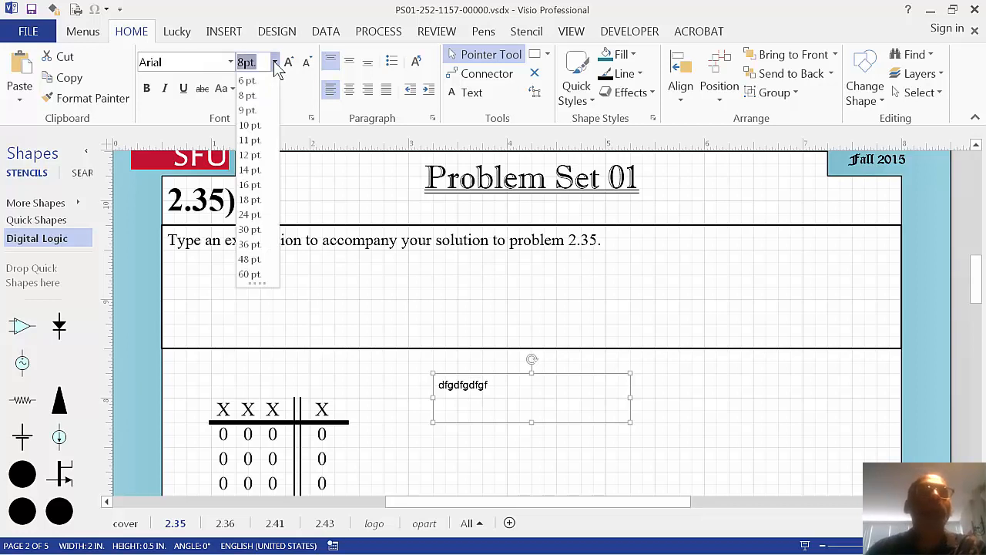
click(249, 155)
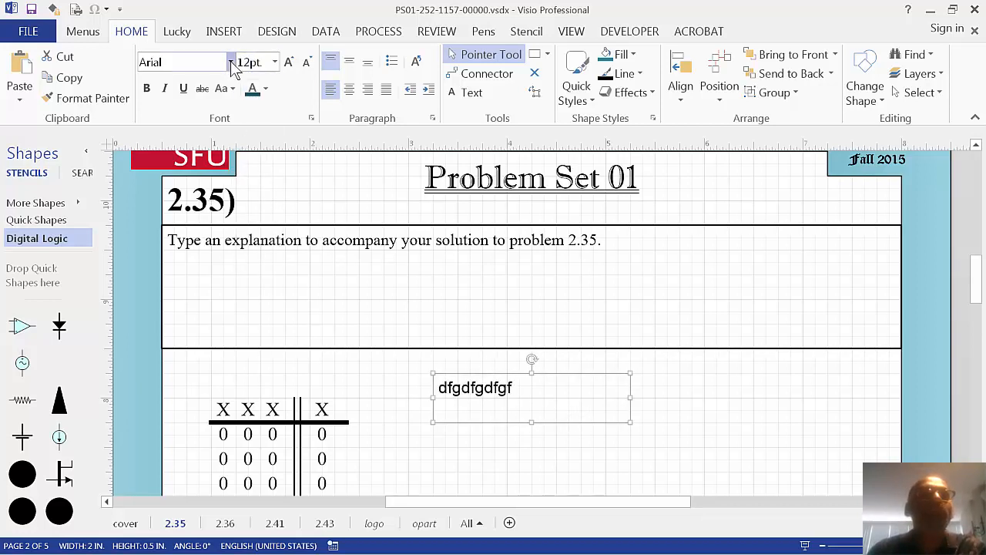
click(230, 62)
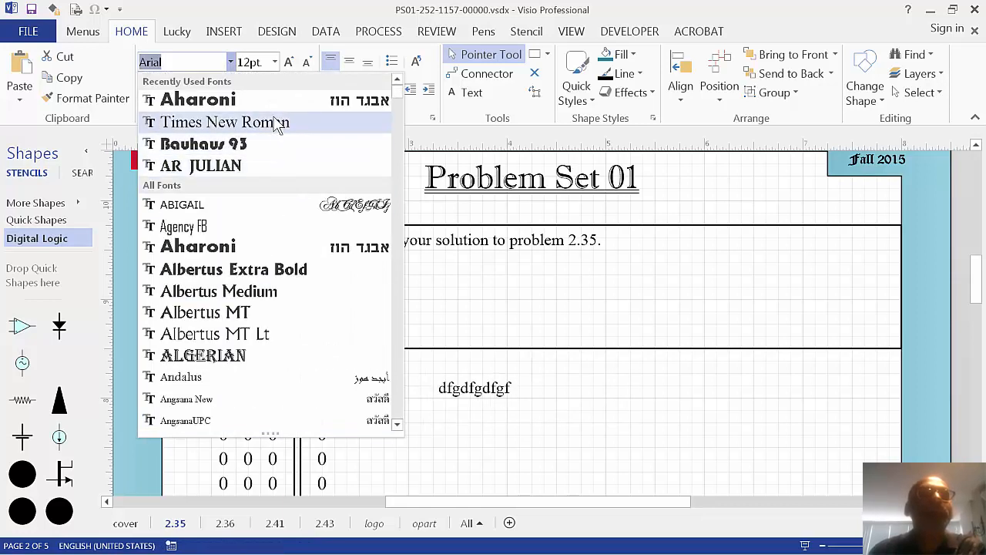
click(224, 121)
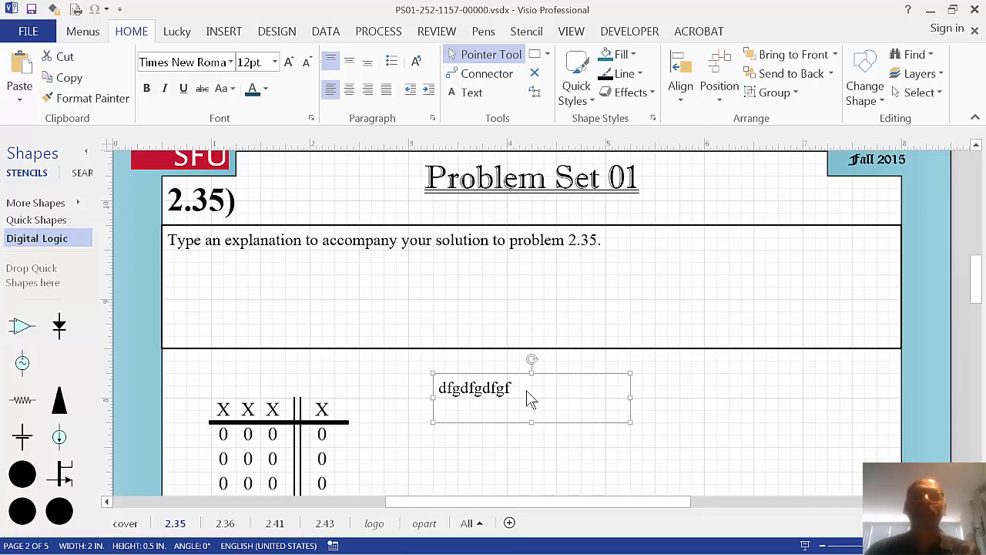
mouse_move(474, 391)
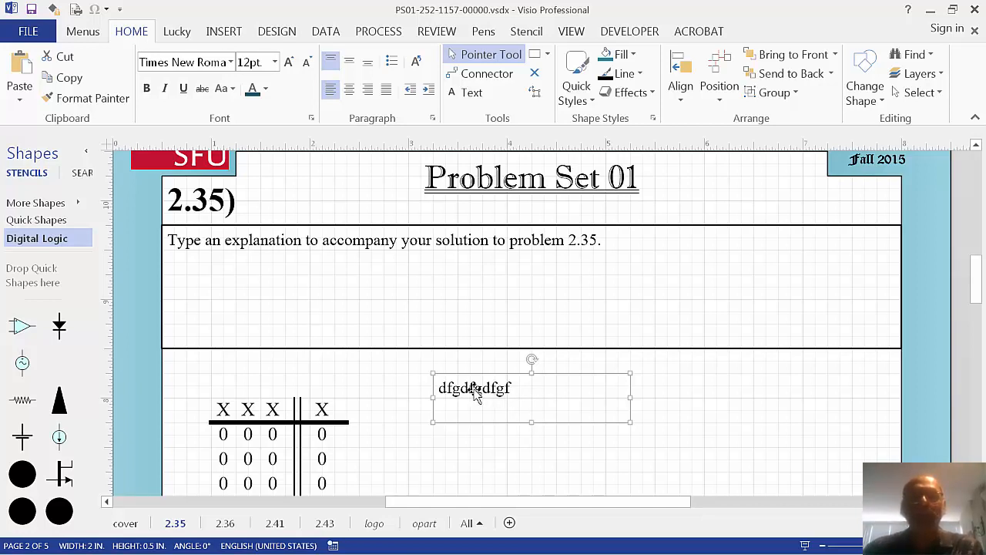
Italicize a few letters of the dfgdfgdfgf text, then delete that text box
double_click(473, 387)
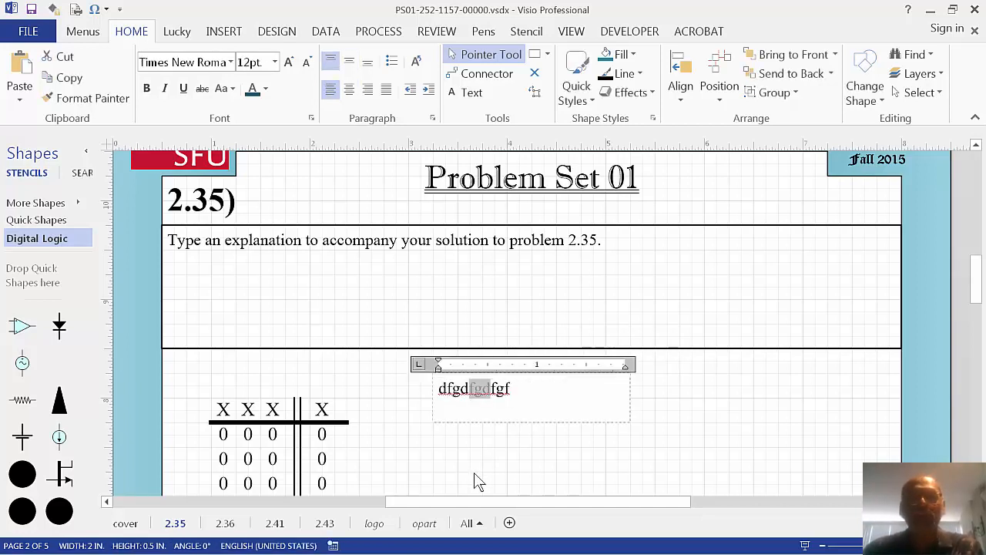
click(183, 88)
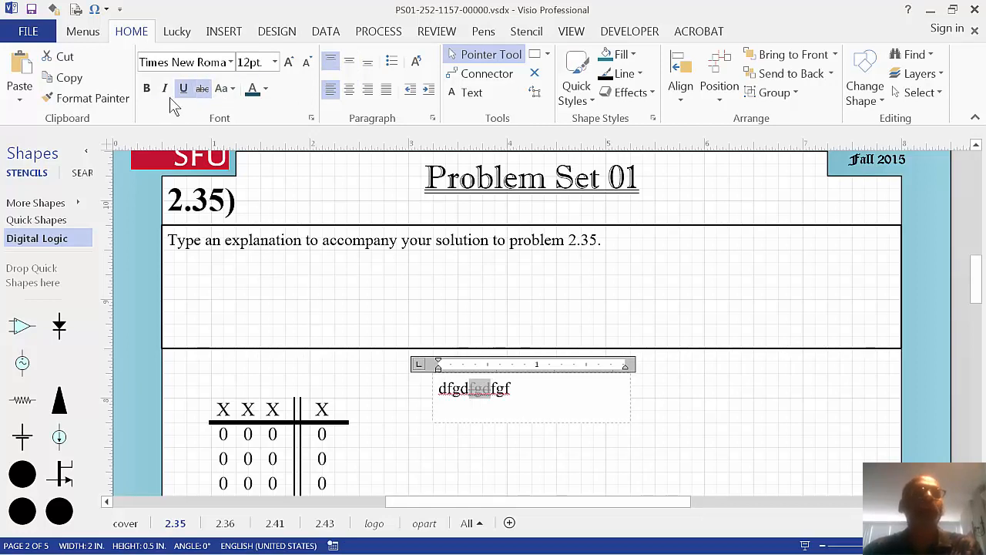
click(516, 454)
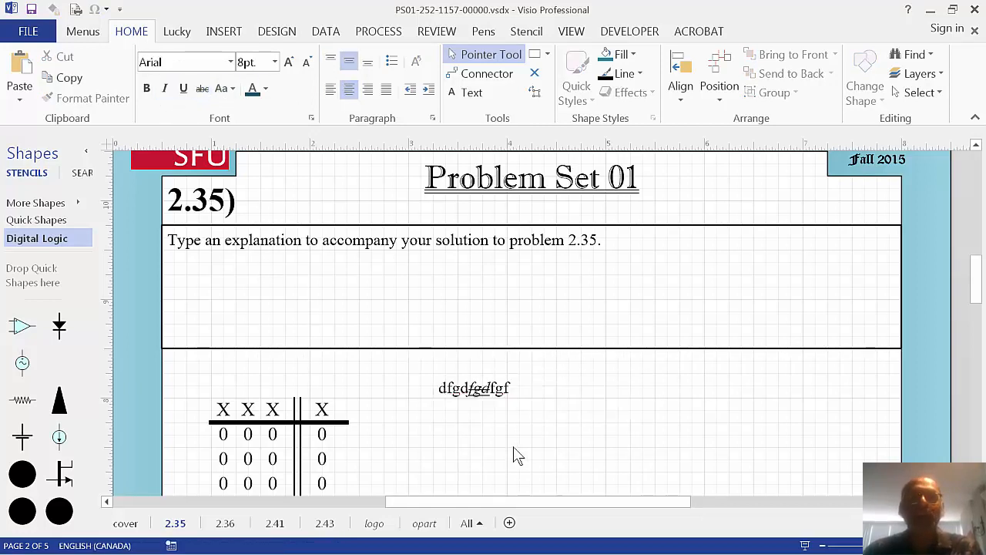
double_click(473, 387)
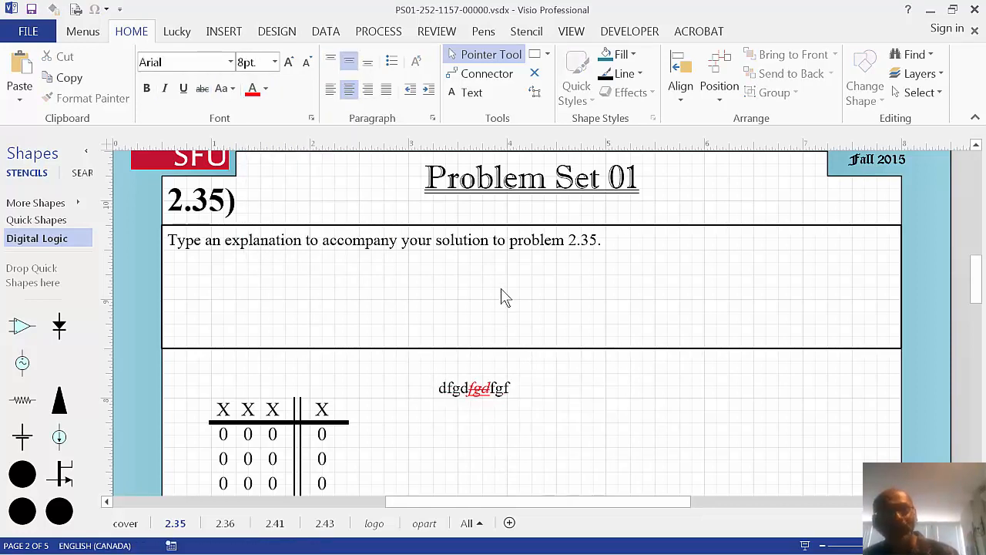
click(473, 388)
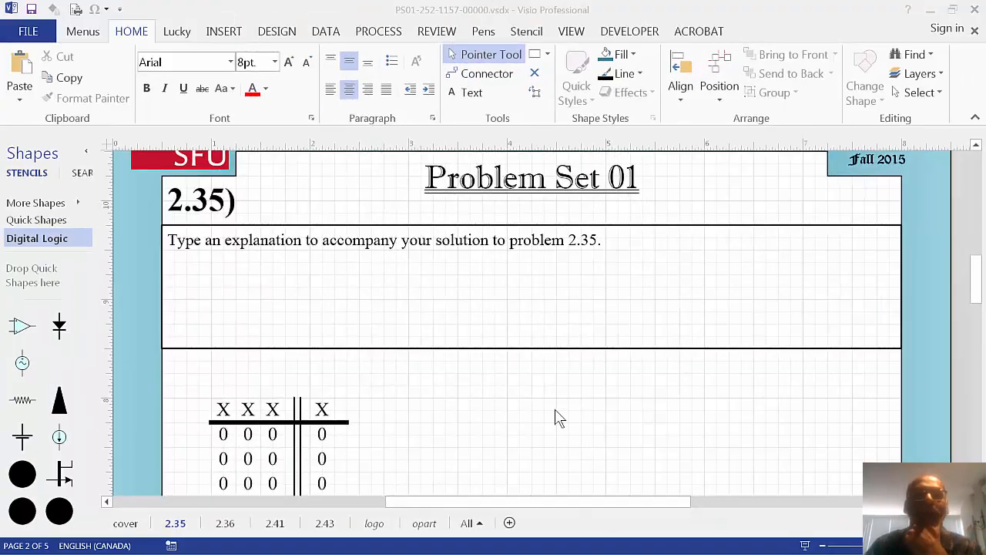
Scroll down to show the truth table, Boolean equation and AND-gate circuit
scroll(down, 3)
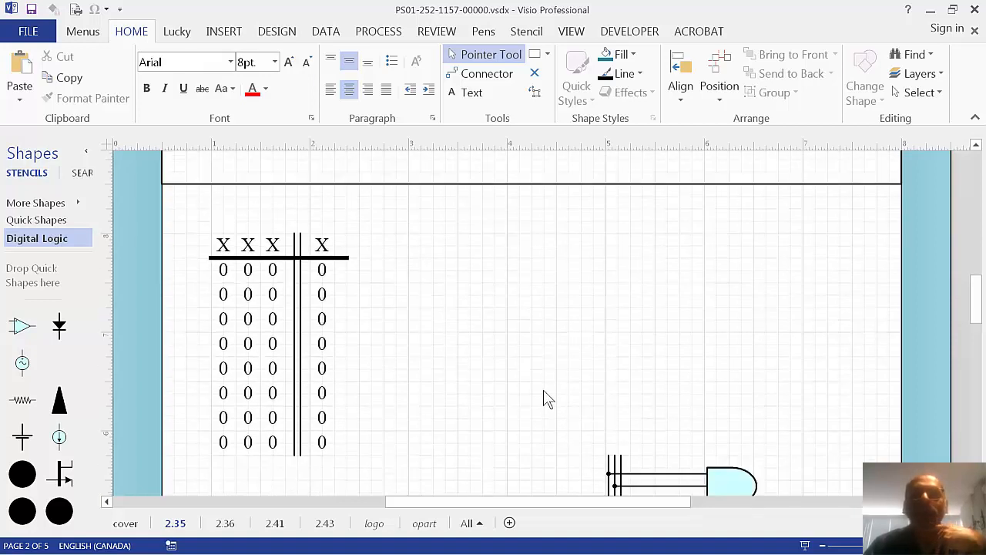
scroll(down, 3)
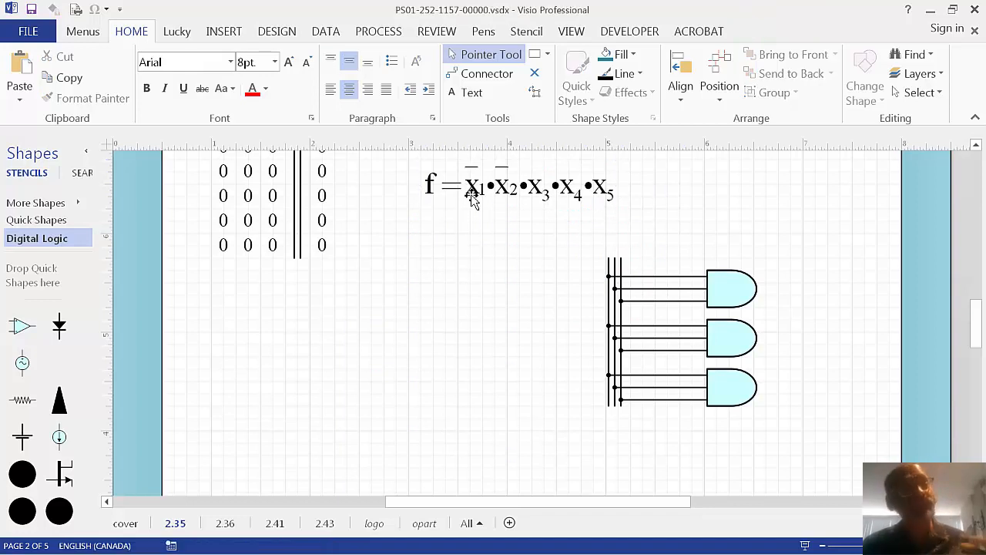
mouse_move(472, 320)
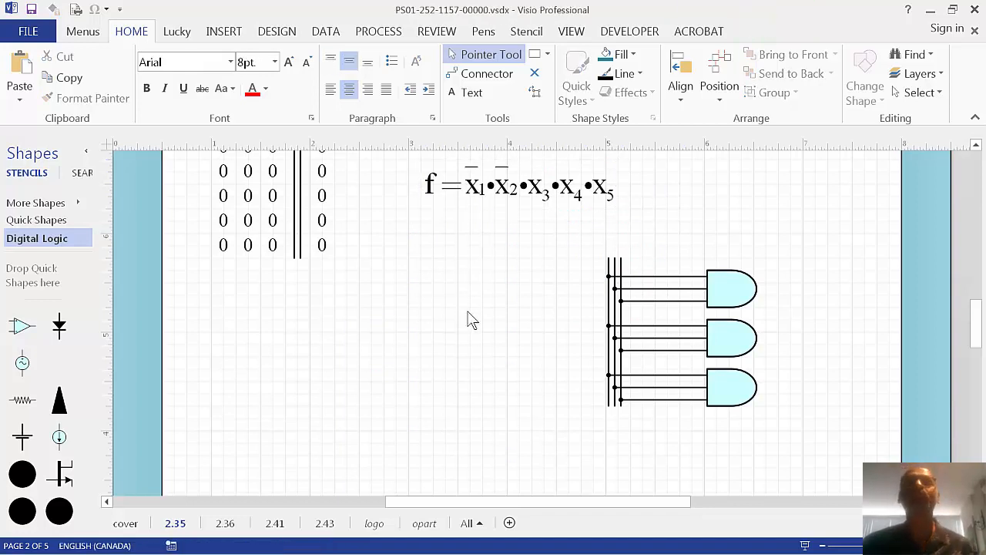
mouse_move(476, 312)
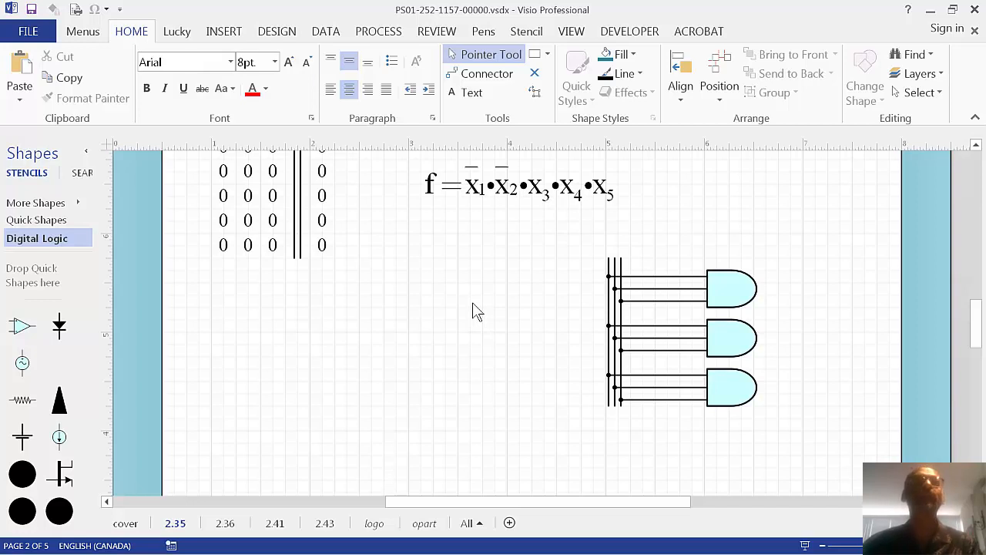
click(223, 32)
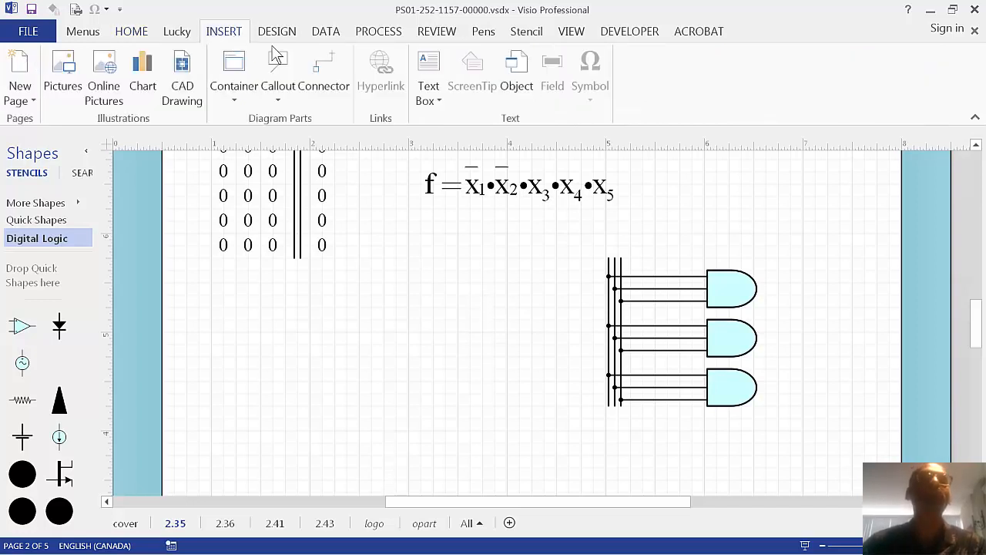
Insert a new Microsoft Equation 3.0 object through the Insert Object dialog
click(516, 69)
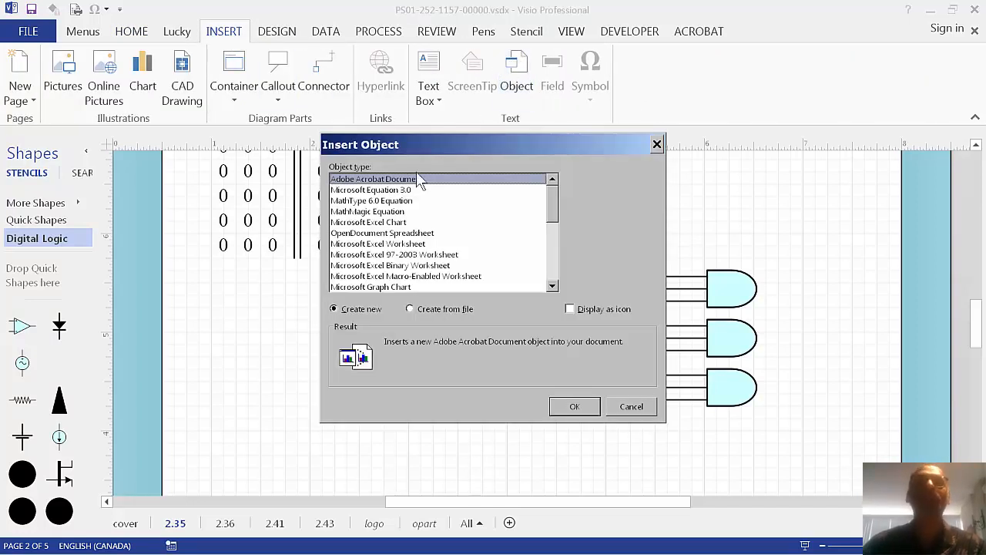
mouse_move(393, 237)
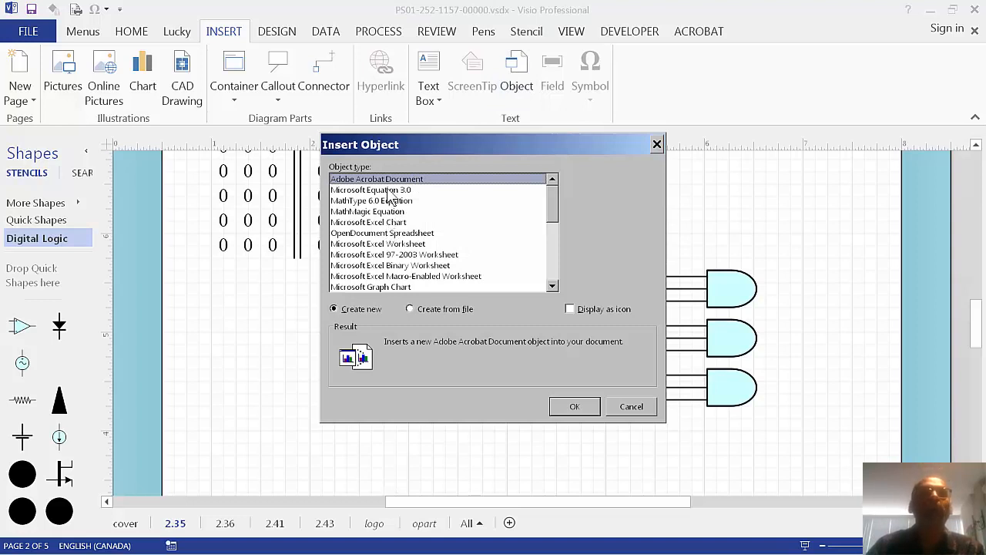
click(372, 190)
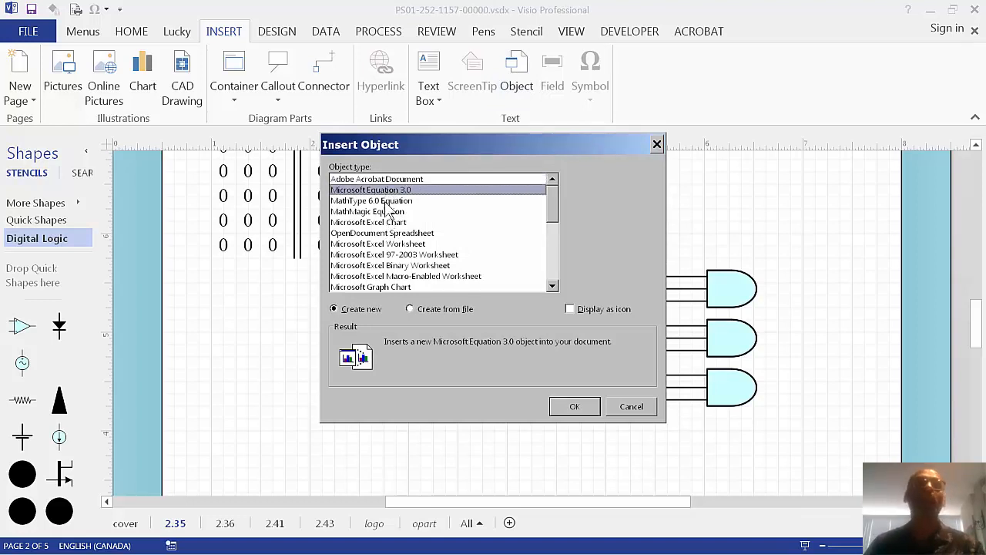
click(371, 200)
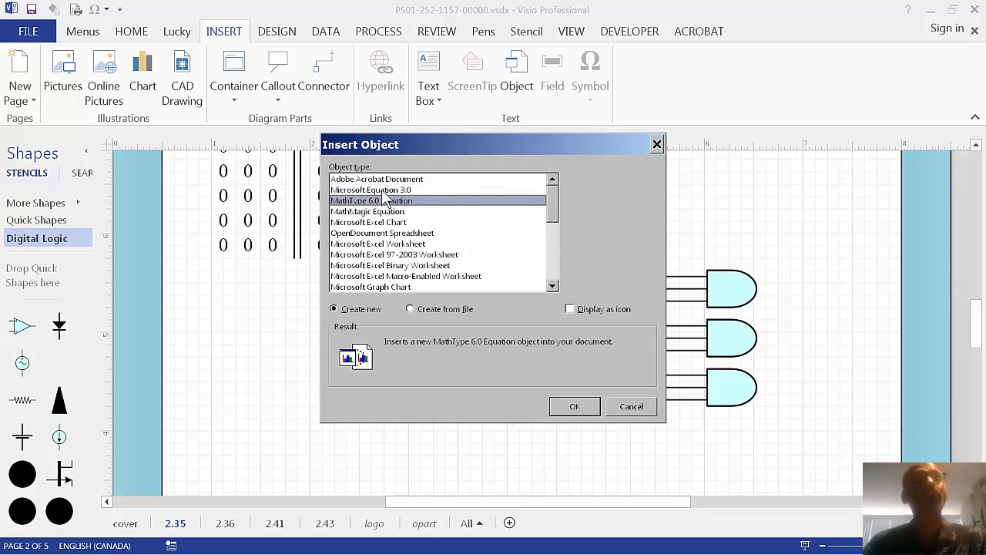
click(371, 190)
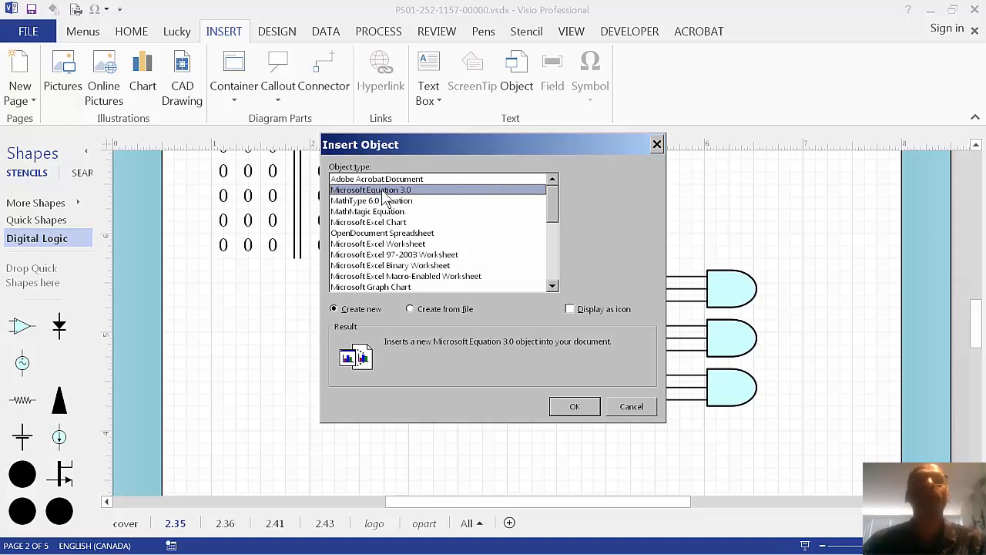
mouse_move(580, 411)
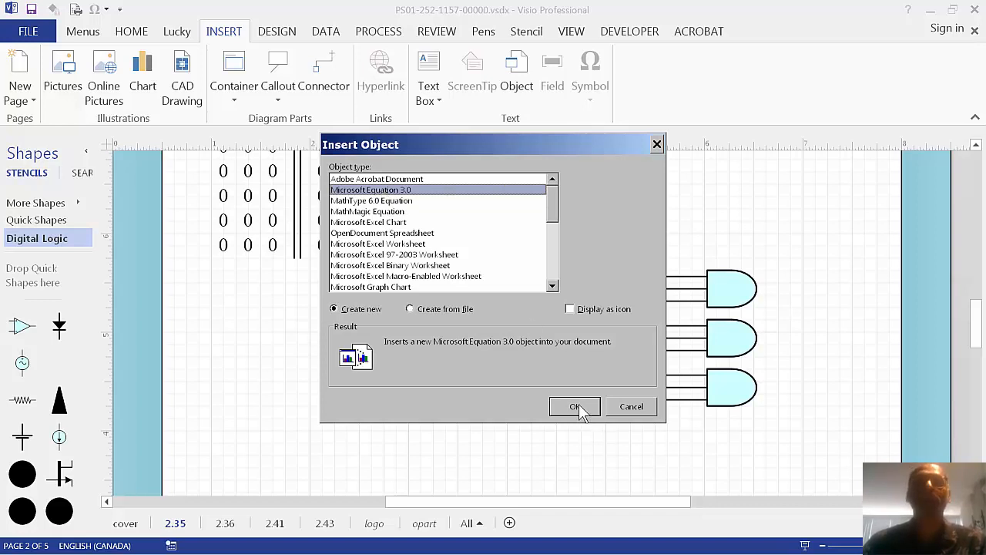
click(575, 406)
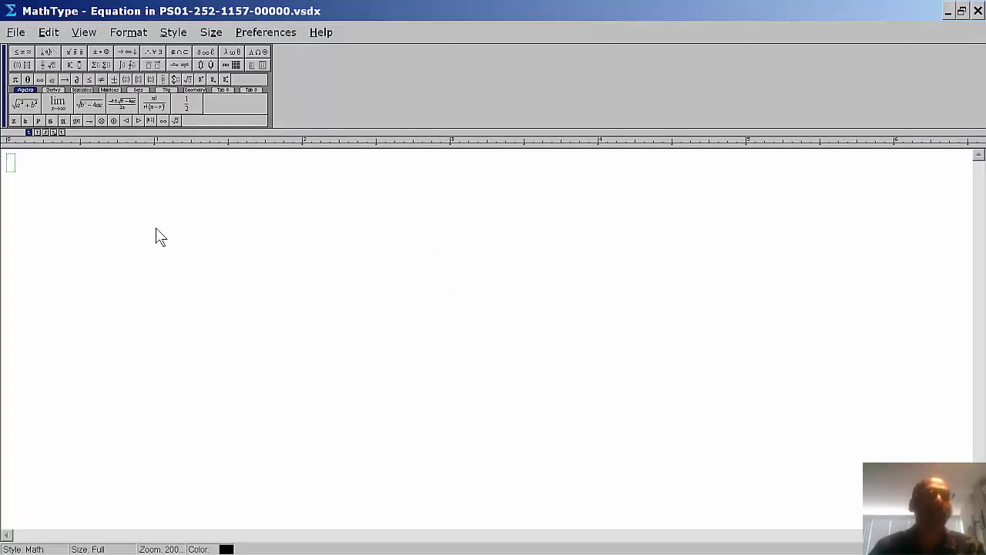
Type f and x to begin the equation f = x
text(f =)
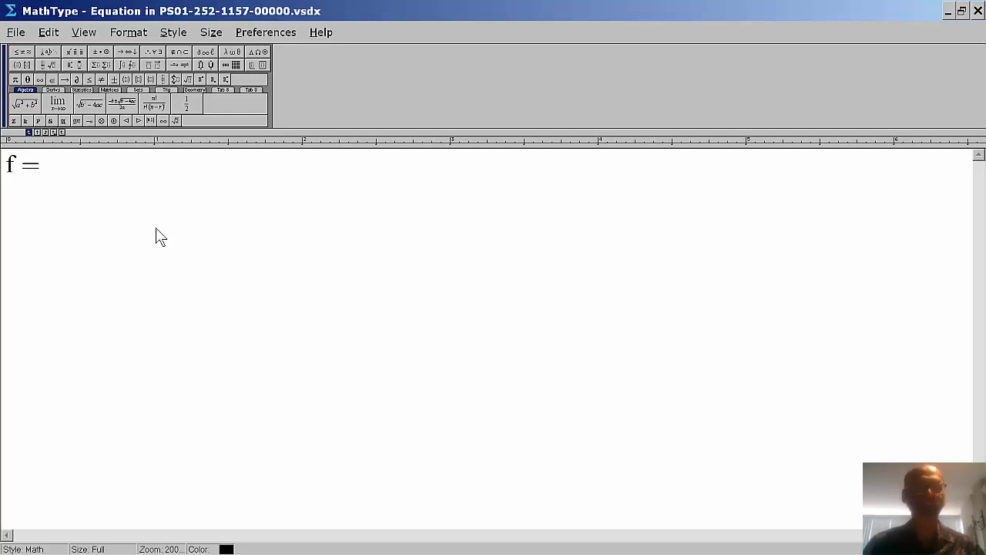
text(x)
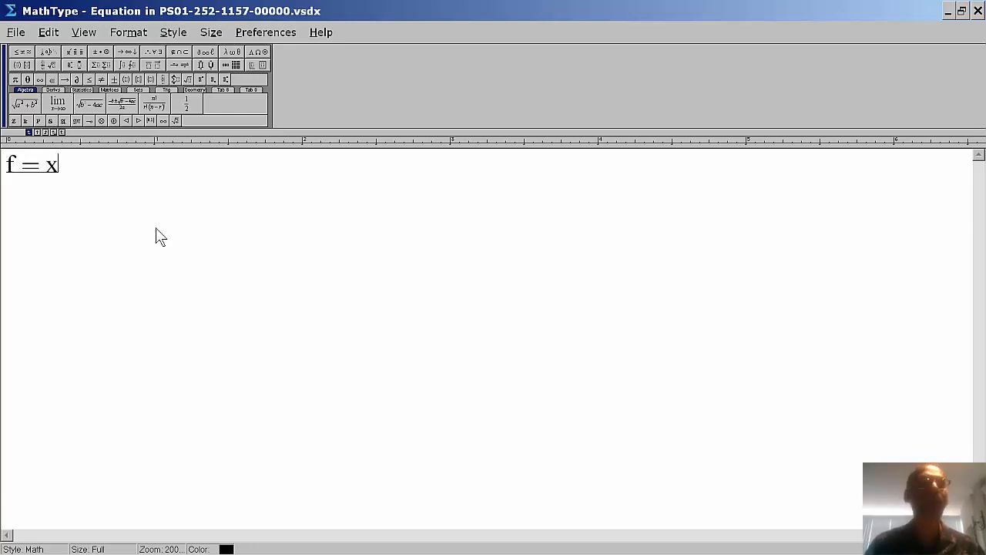
mouse_move(155, 237)
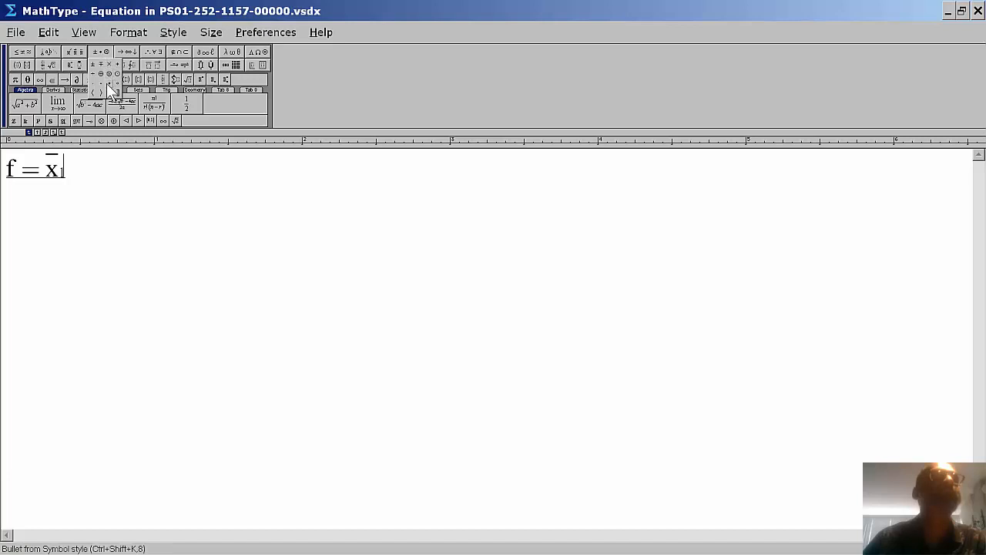
click(112, 79)
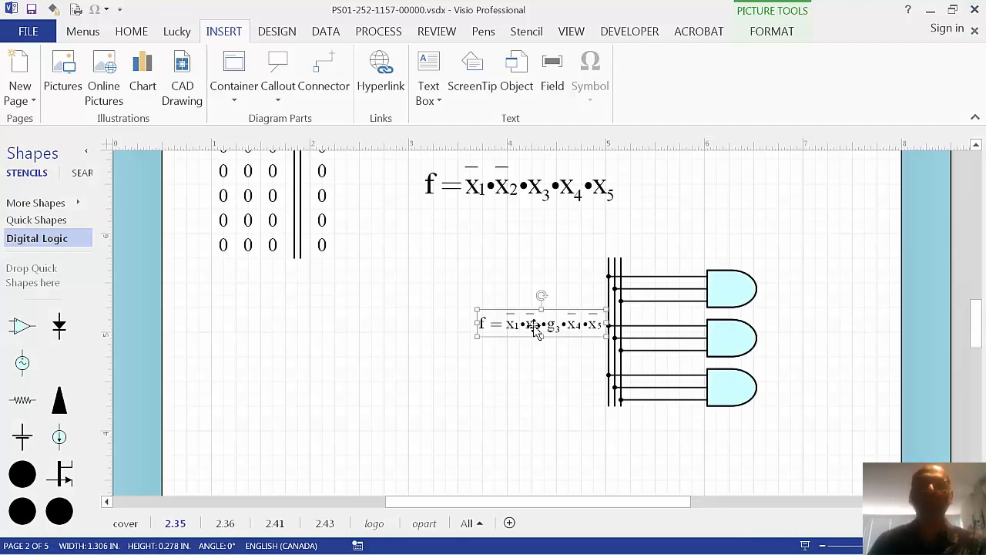
Drag the new equation object beneath the truth table, then deselect it
drag(539, 324, 295, 322)
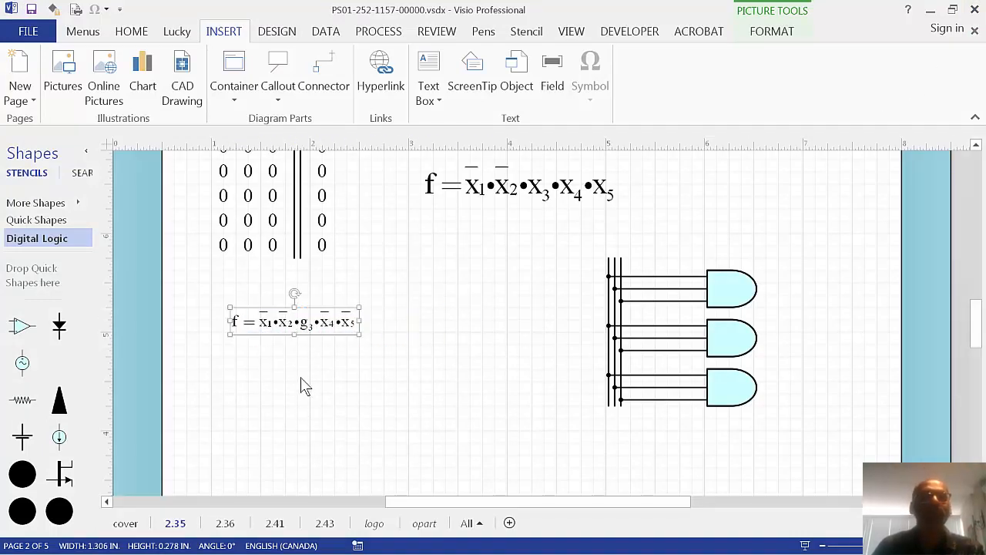
drag(295, 322, 461, 258)
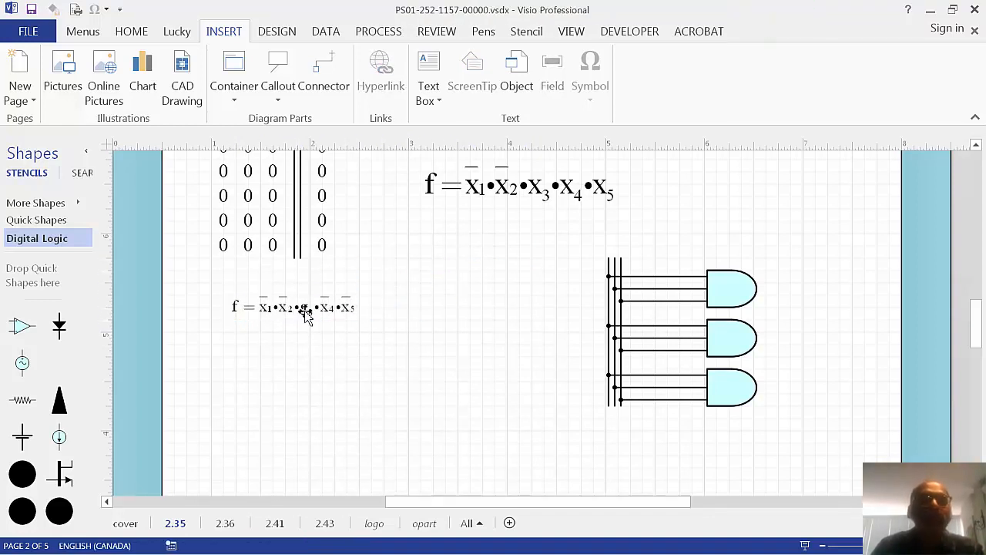
click(304, 308)
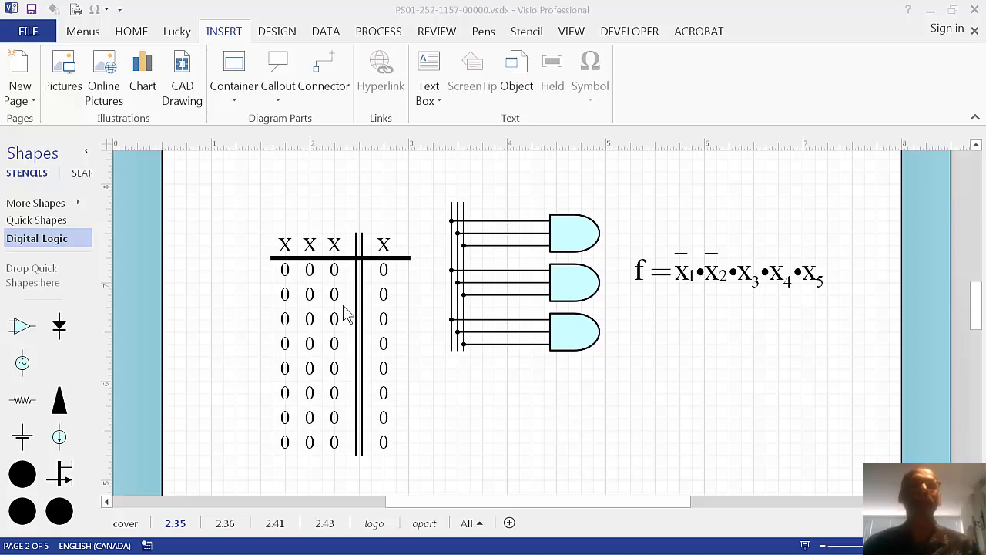
mouse_move(556, 268)
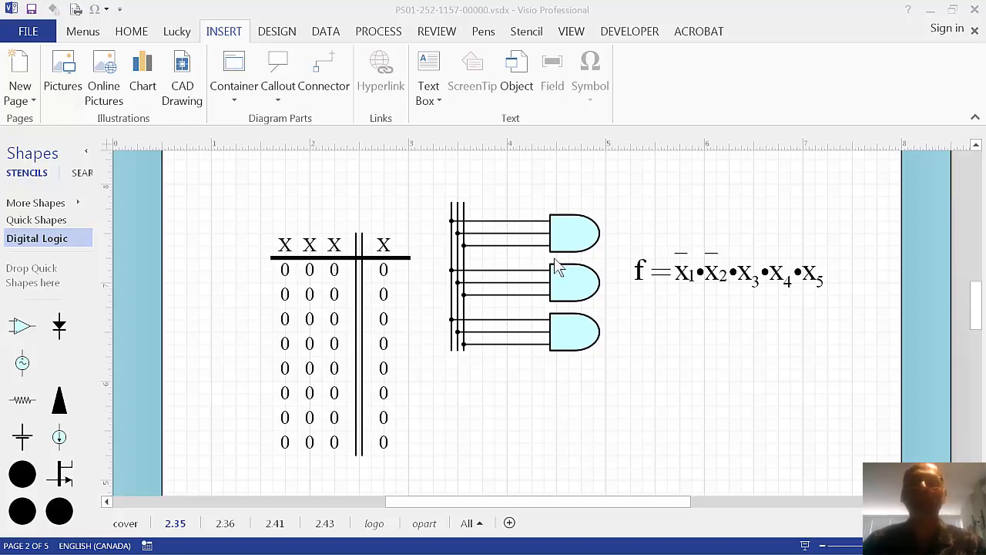
Select the three AND-gate circuit group to check its bounds
click(555, 266)
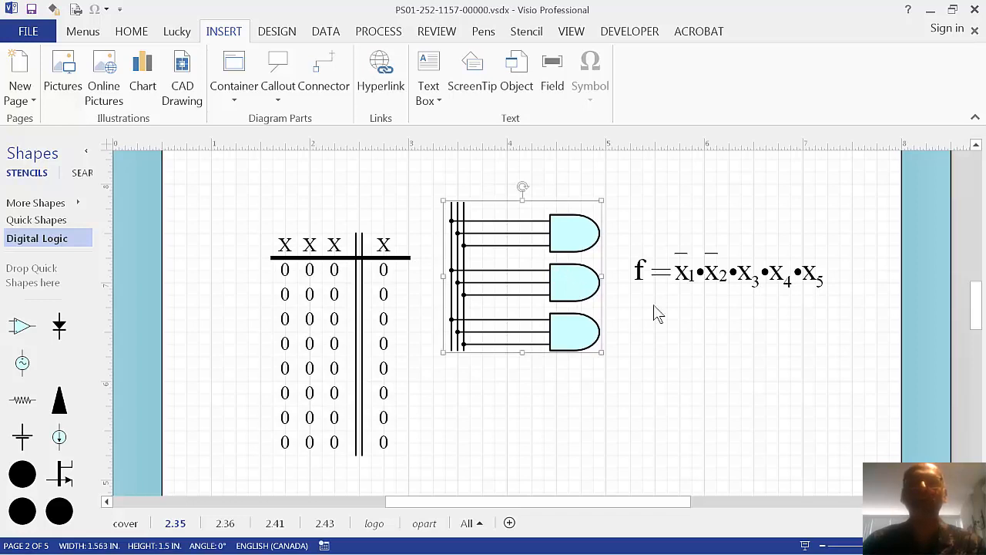
mouse_move(685, 346)
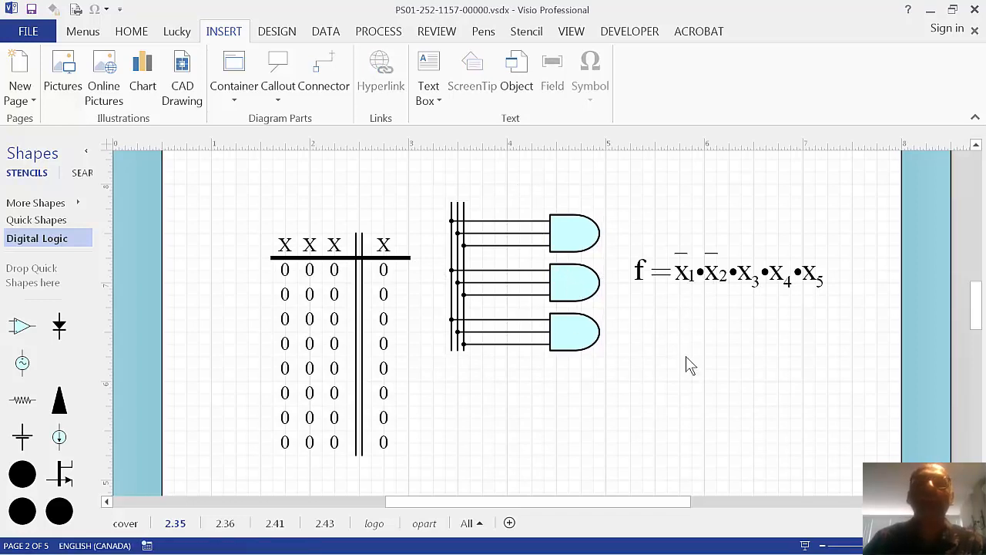
mouse_move(691, 374)
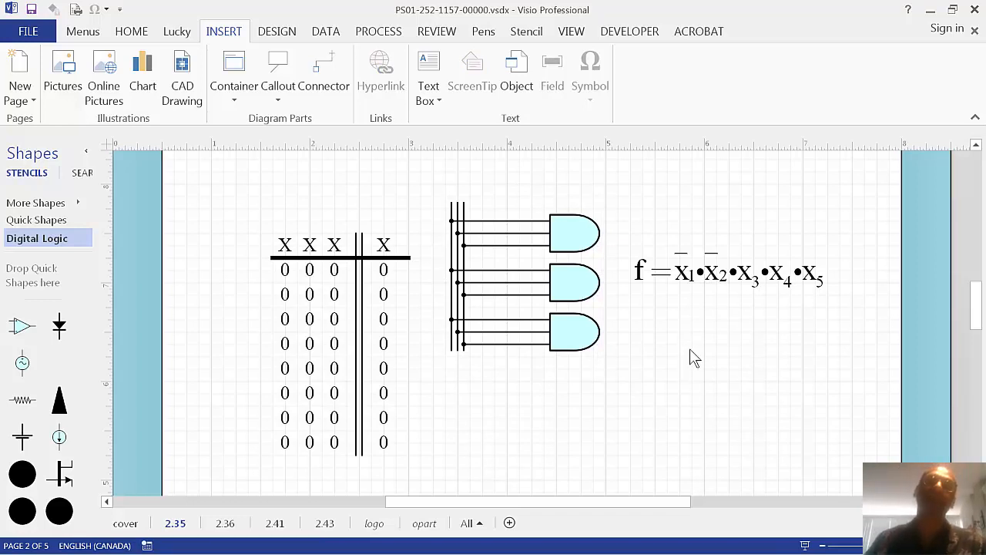
mouse_move(695, 342)
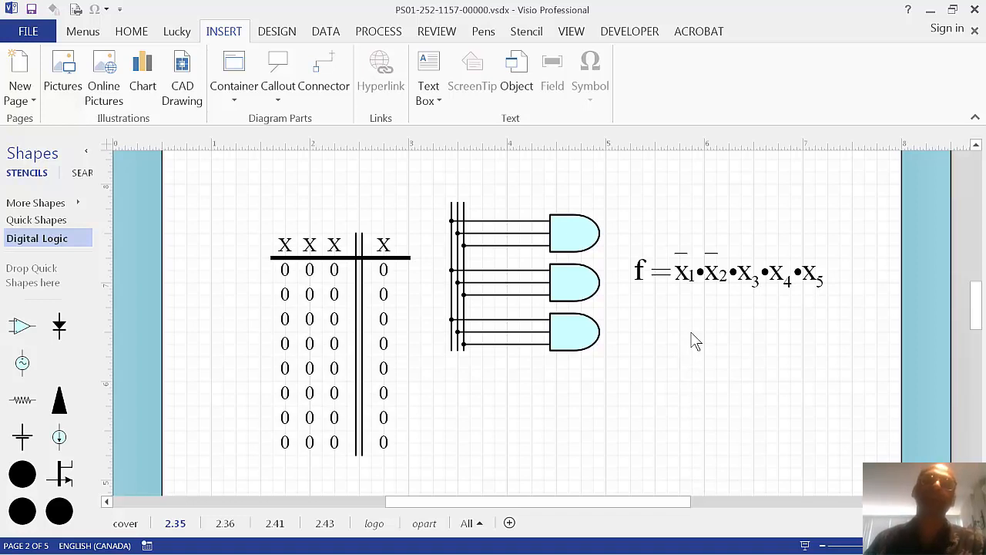
mouse_move(701, 330)
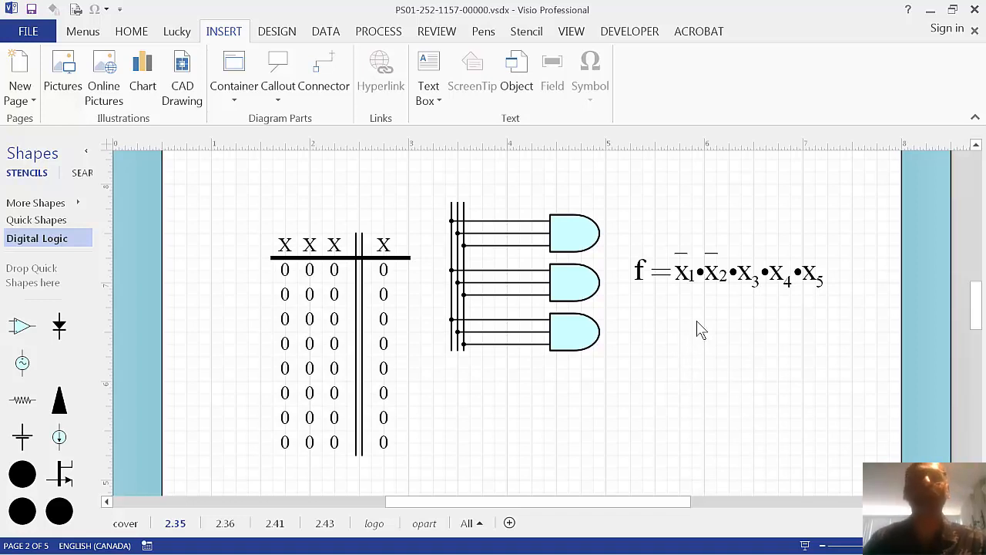
mouse_move(630, 399)
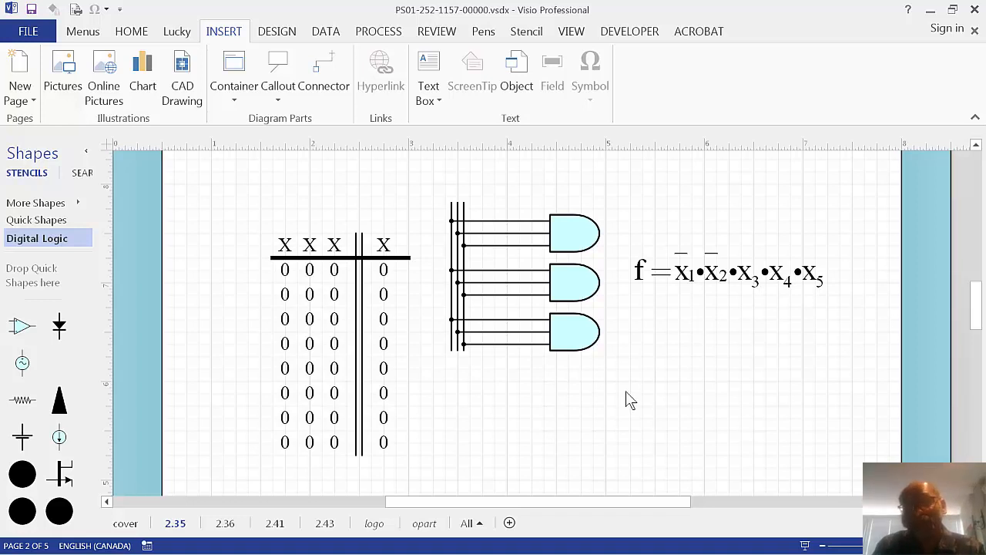
mouse_move(654, 363)
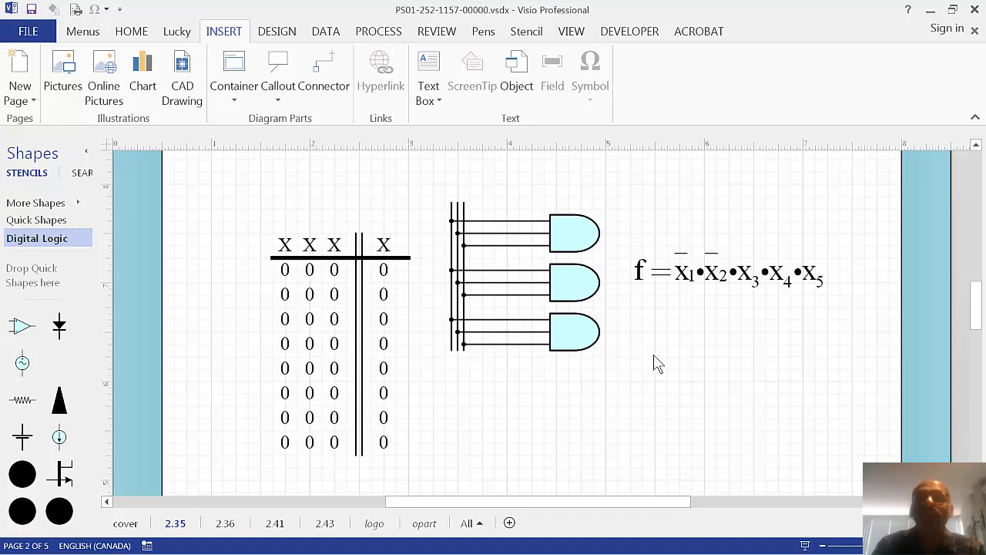
Place a copy of the truth table below the equation and scroll to it
click(312, 255)
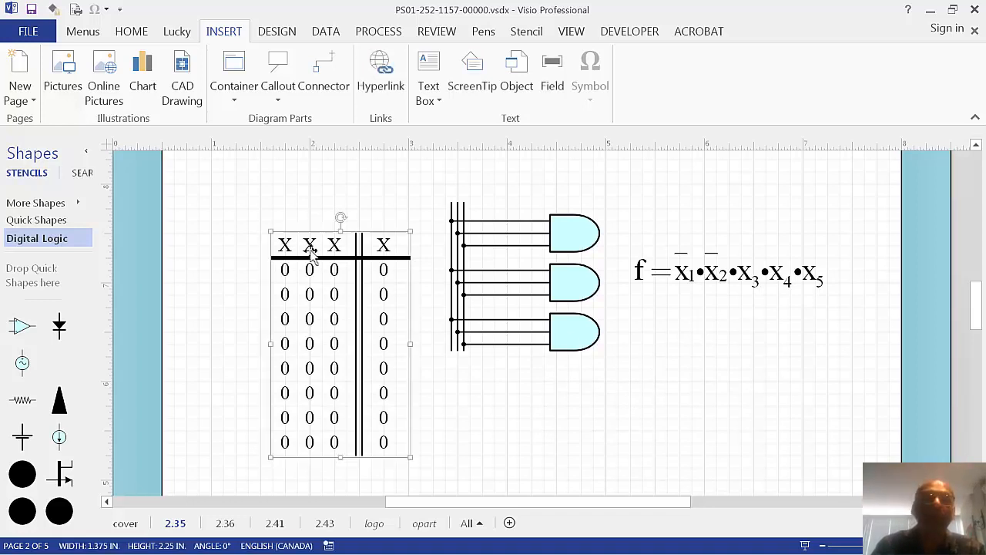
drag(309, 247, 224, 184)
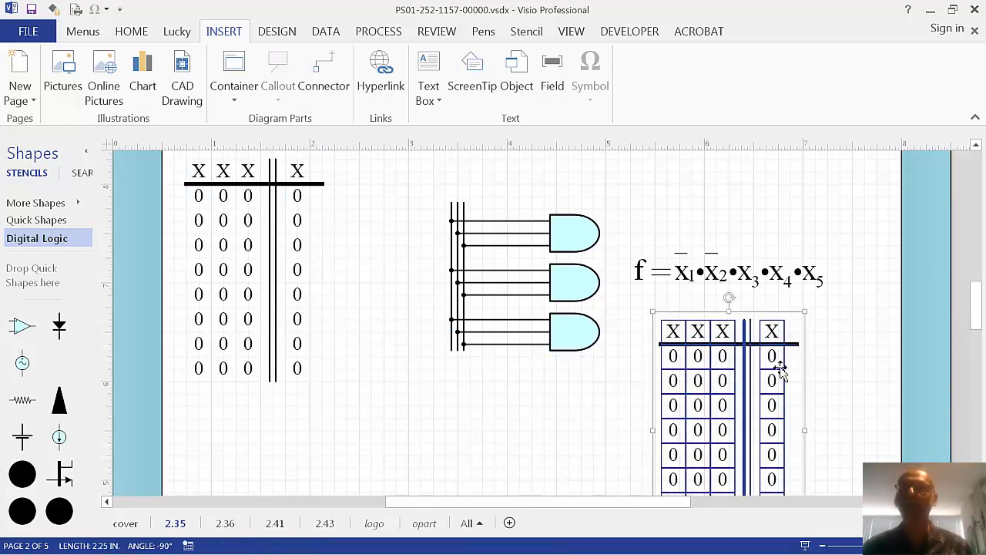
scroll(down, 3)
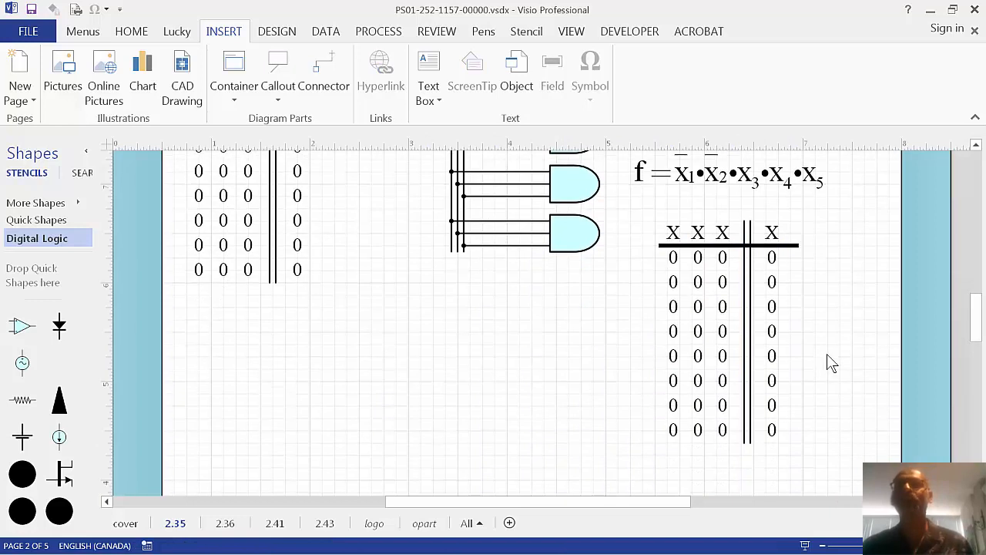
mouse_move(867, 339)
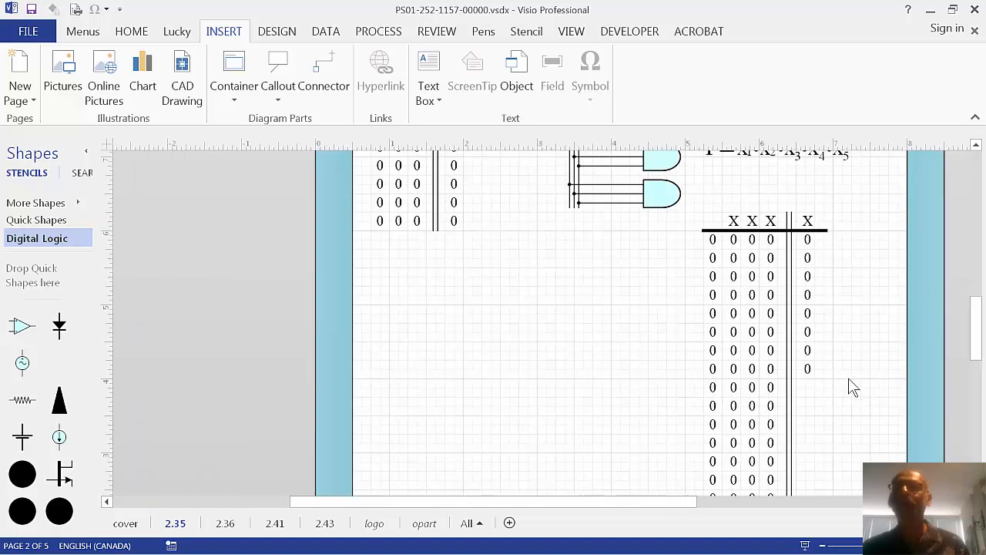
mouse_move(827, 285)
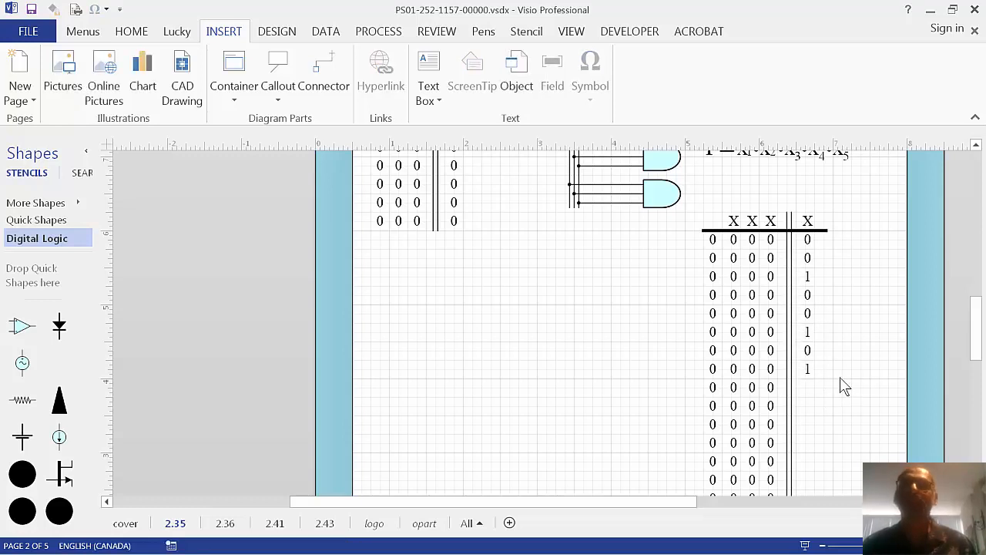
scroll(right, 3)
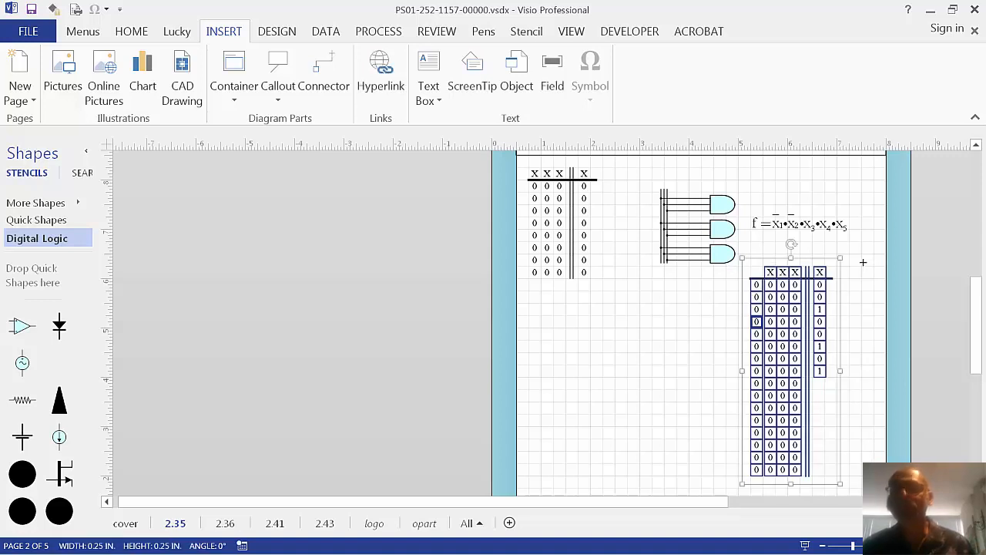
Delete the second truth table and drag the green frowning face from Digital Logic
key(Delete)
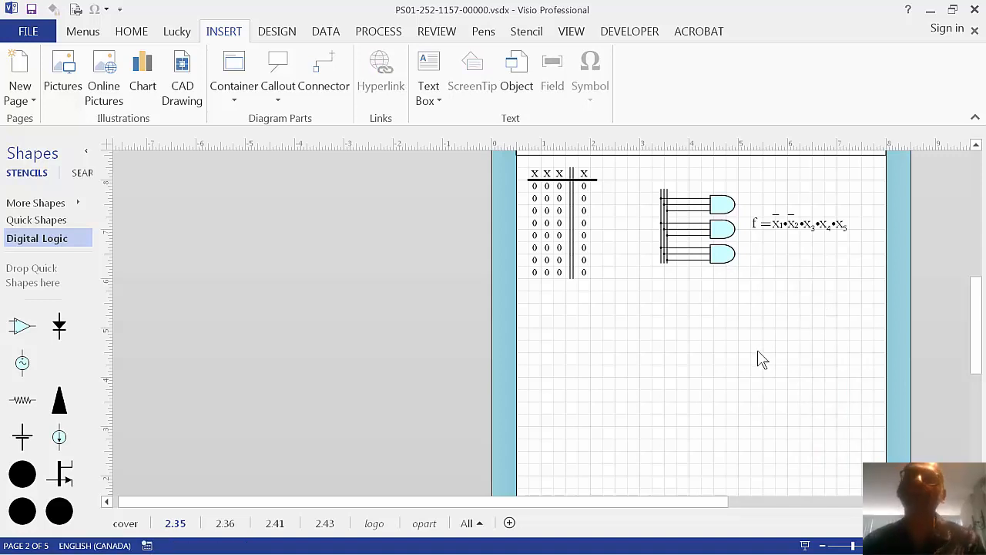
mouse_move(697, 370)
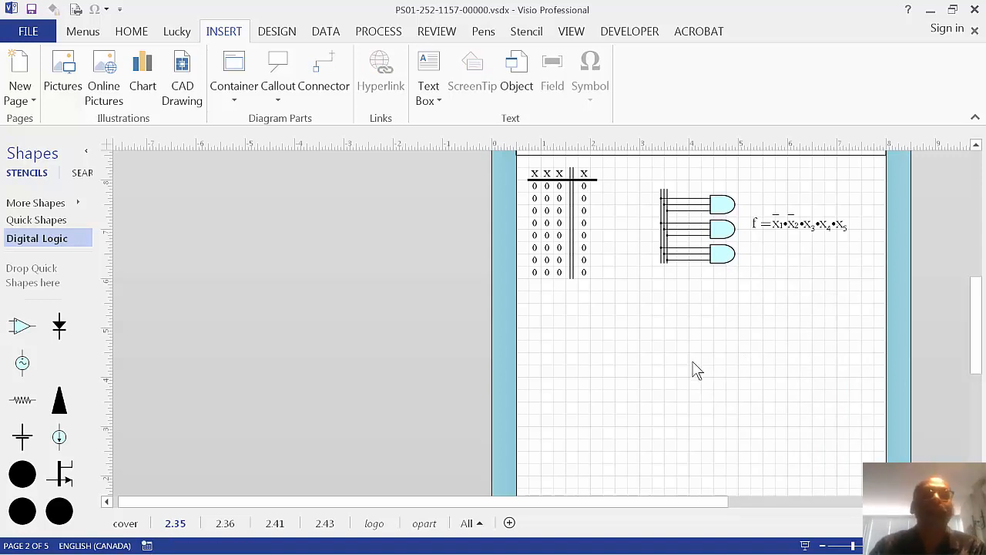
mouse_move(558, 216)
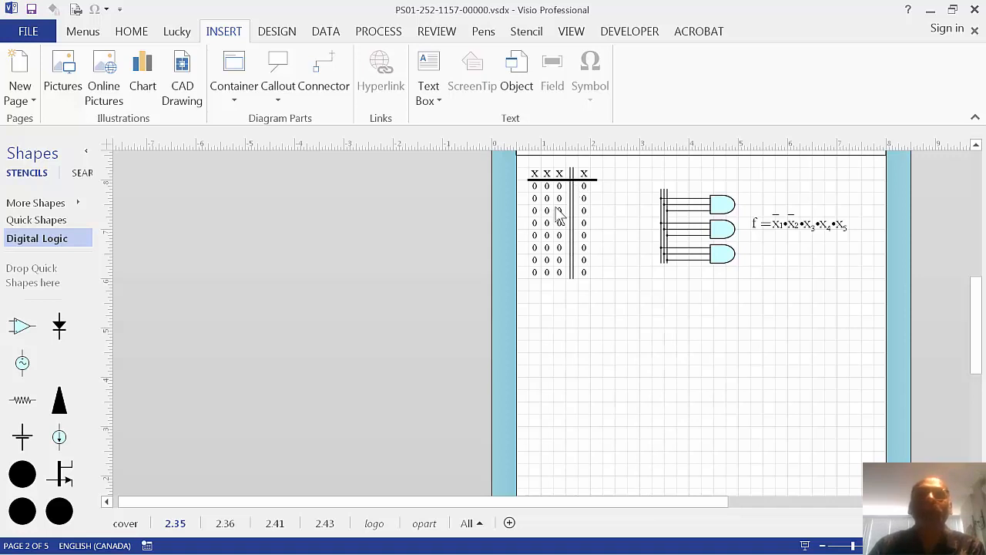
click(559, 222)
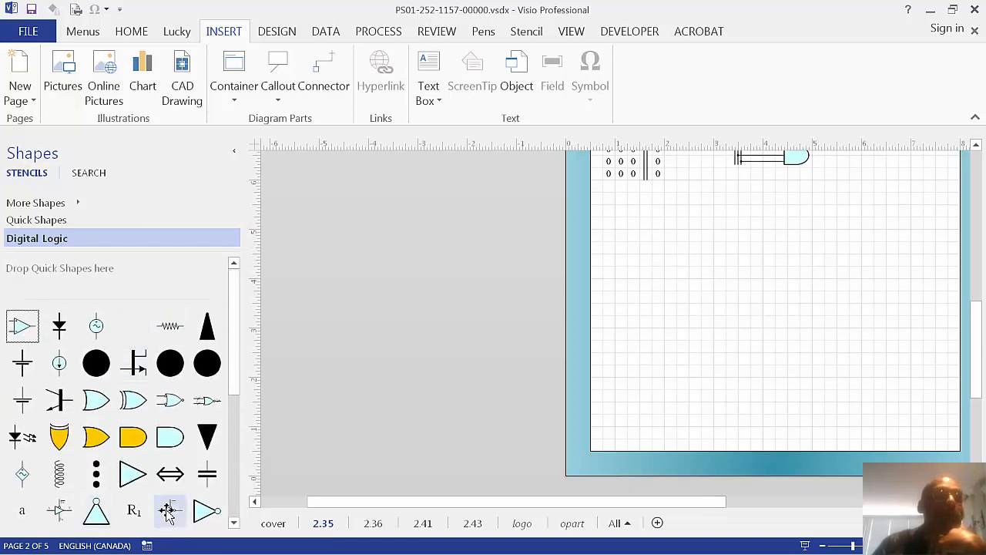
scroll(down, 3)
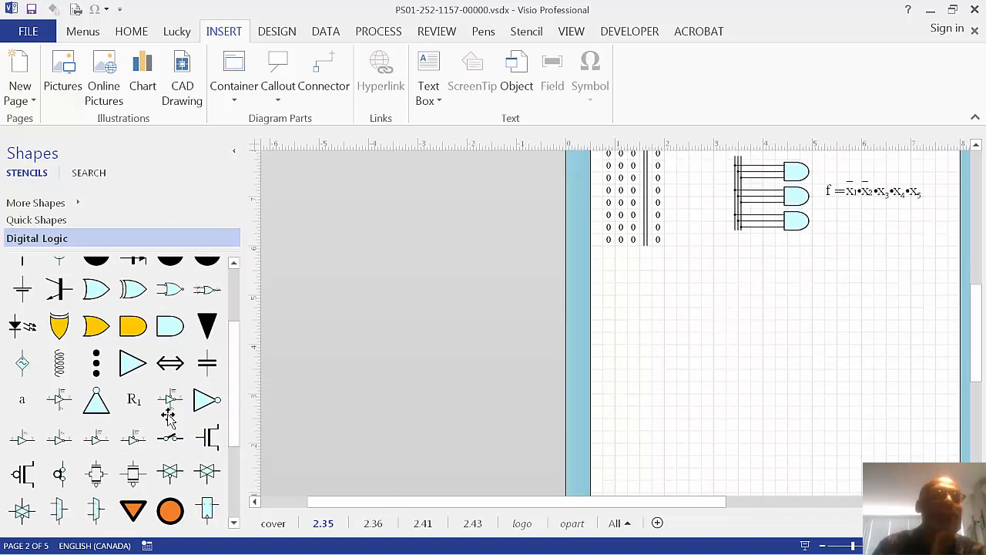
scroll(down, 3)
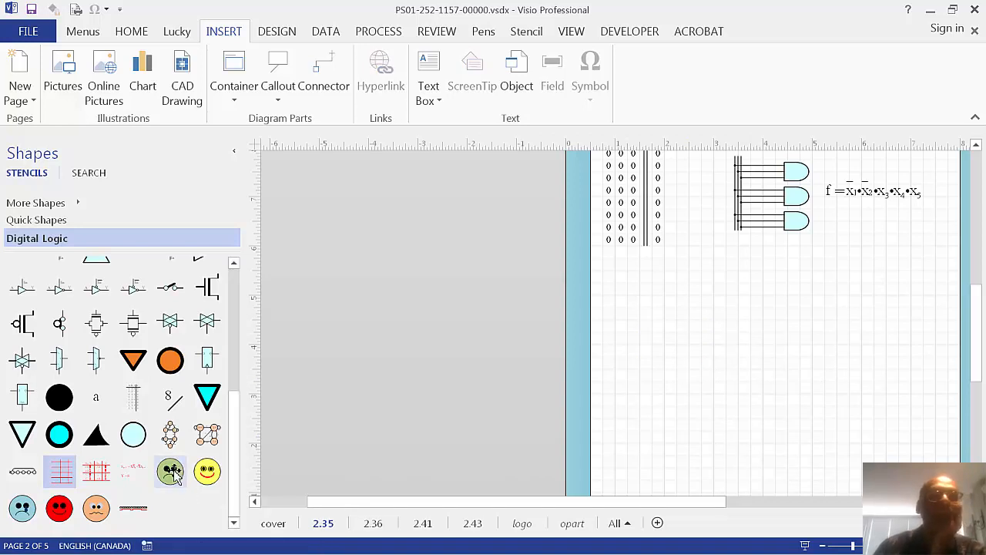
drag(170, 470, 707, 376)
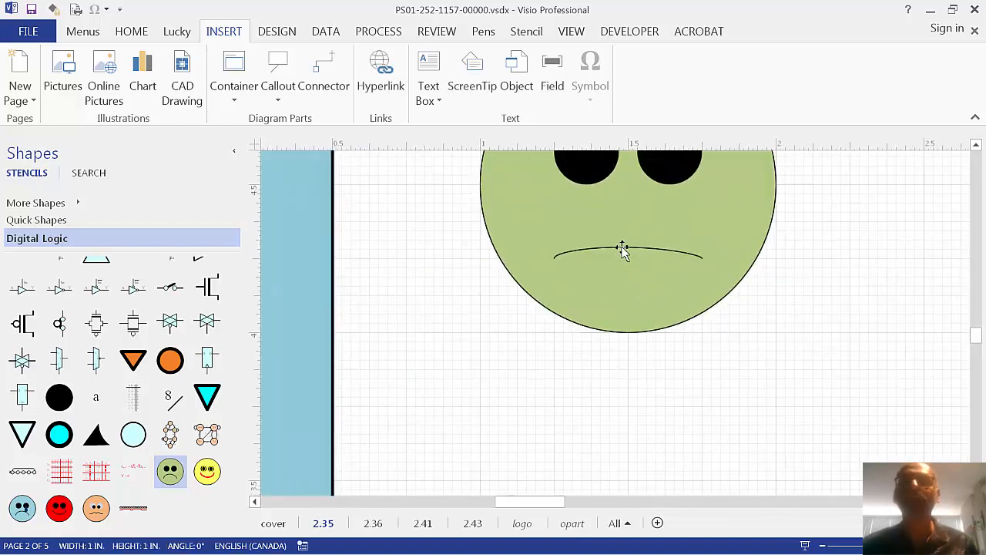
Break the face's master link and drag the mouth's control point into a wavy curve
click(623, 248)
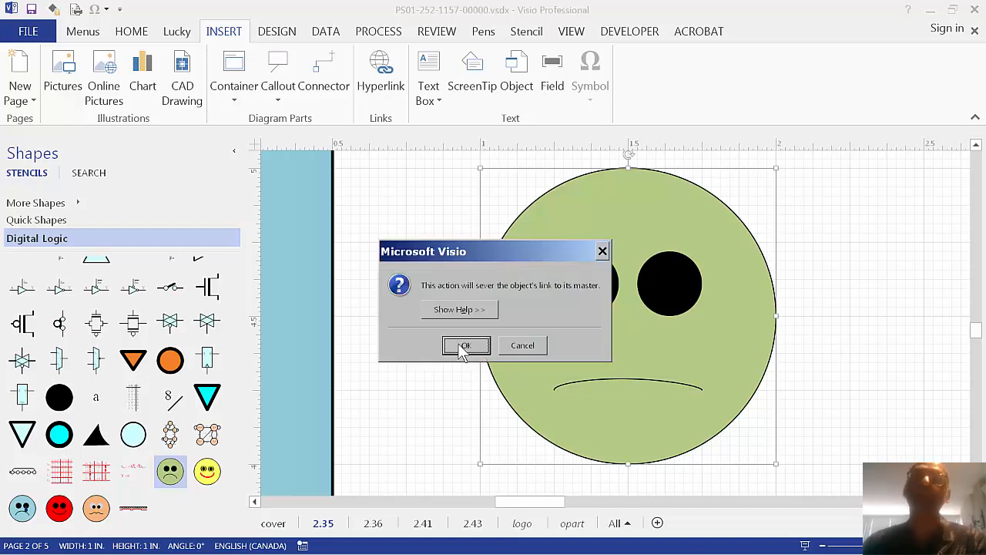
click(465, 345)
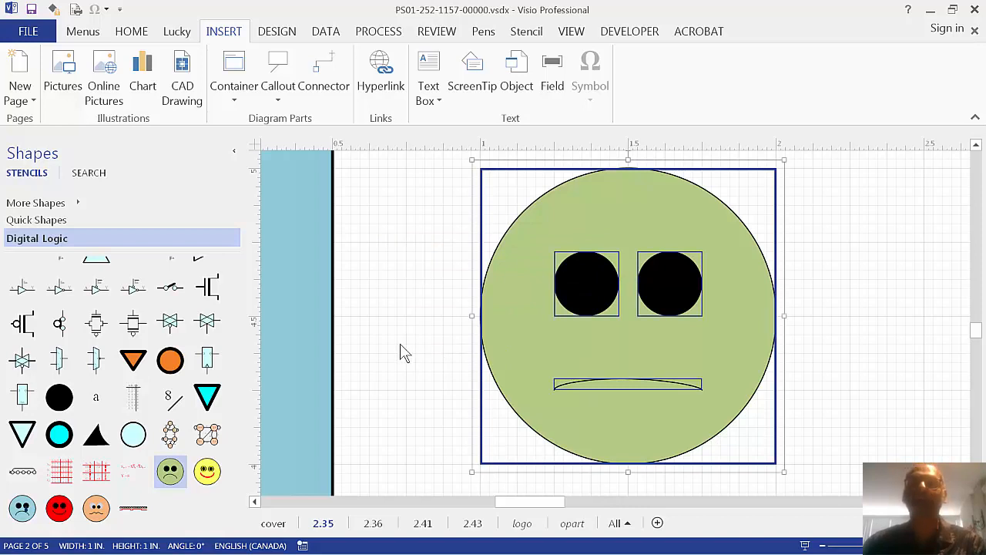
click(586, 283)
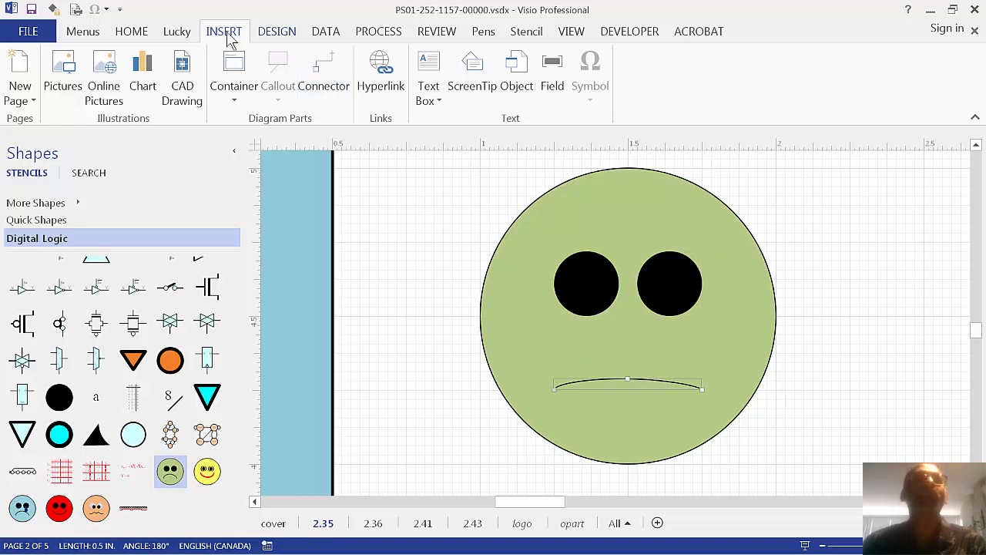
click(131, 31)
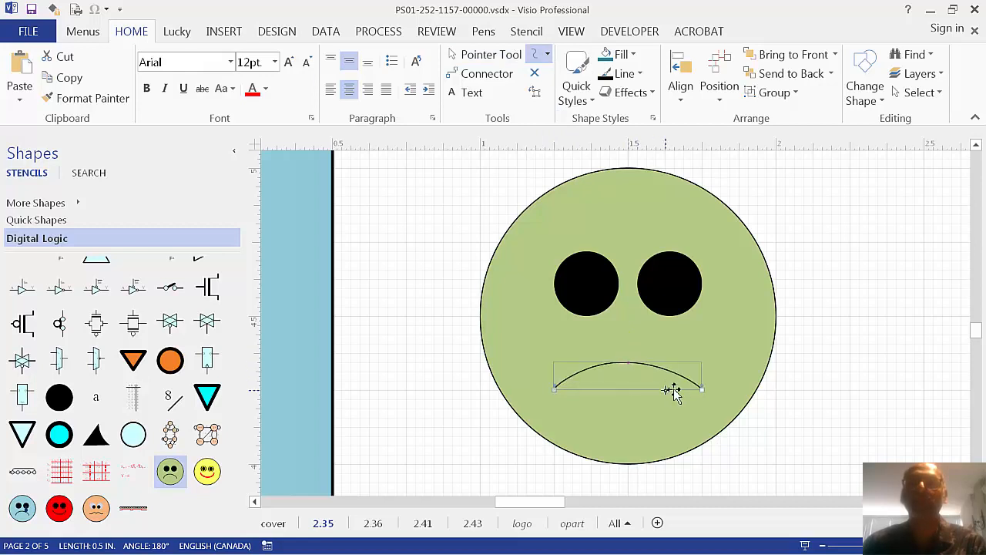
drag(674, 391, 654, 387)
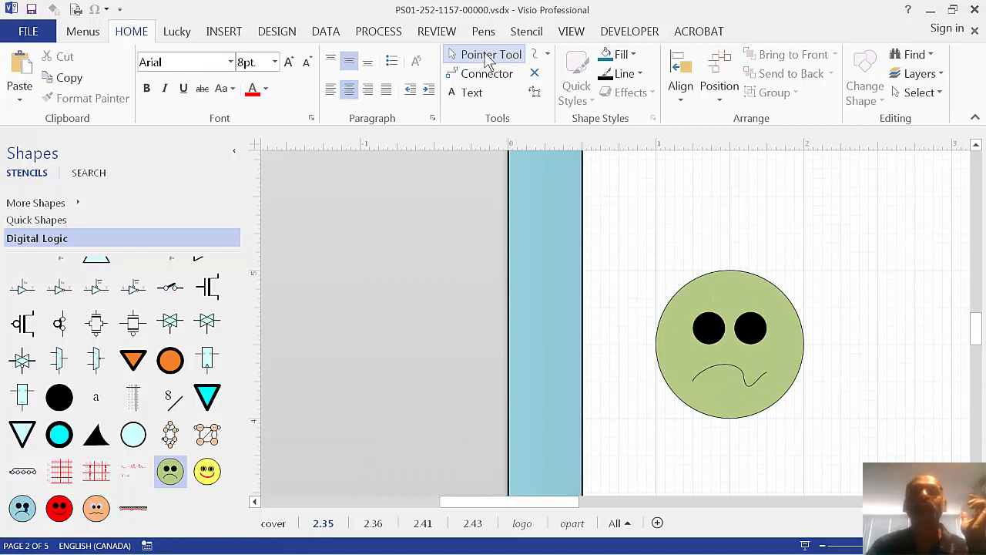
Drag the wavy-mouthed frowning face into the Digital Logic stencil, allowing stencil editing
click(728, 343)
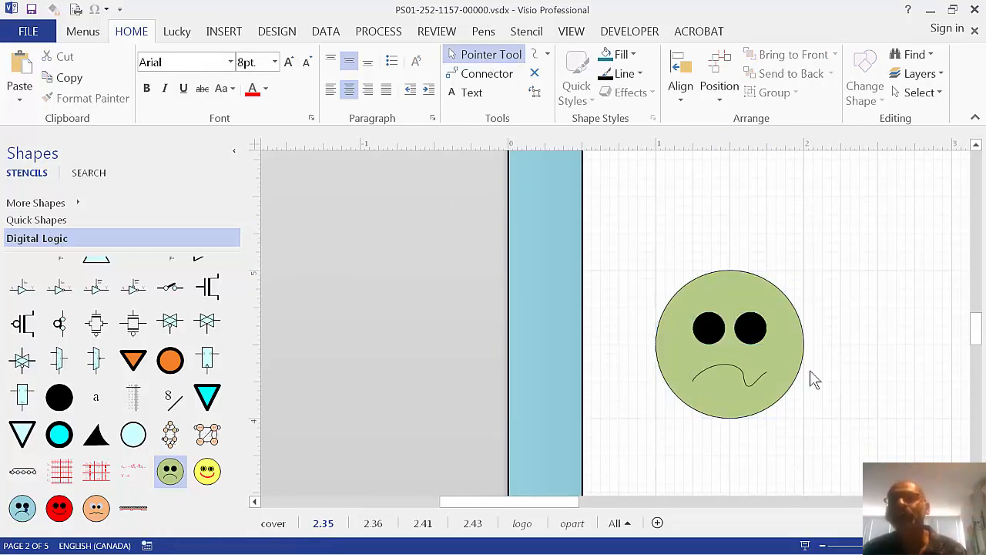
click(729, 344)
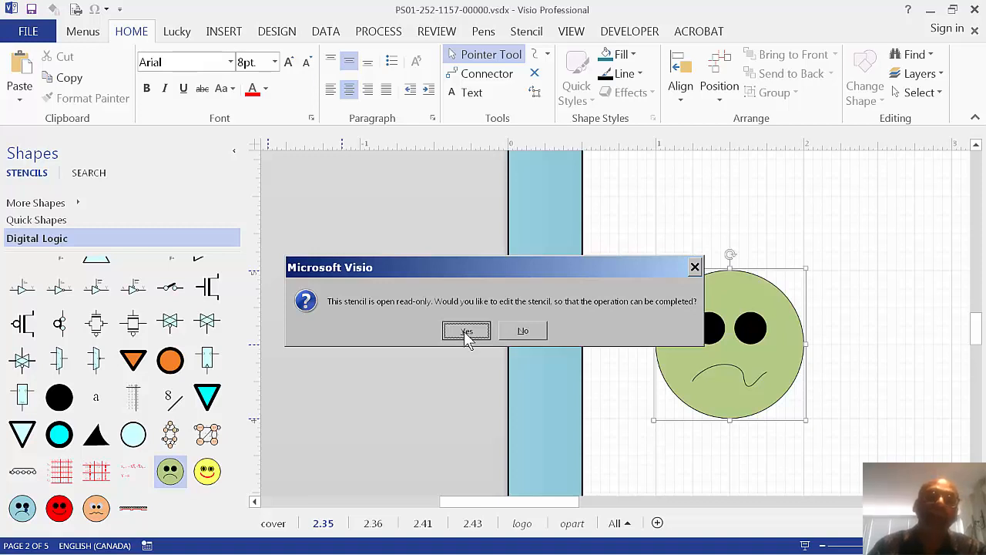
click(466, 331)
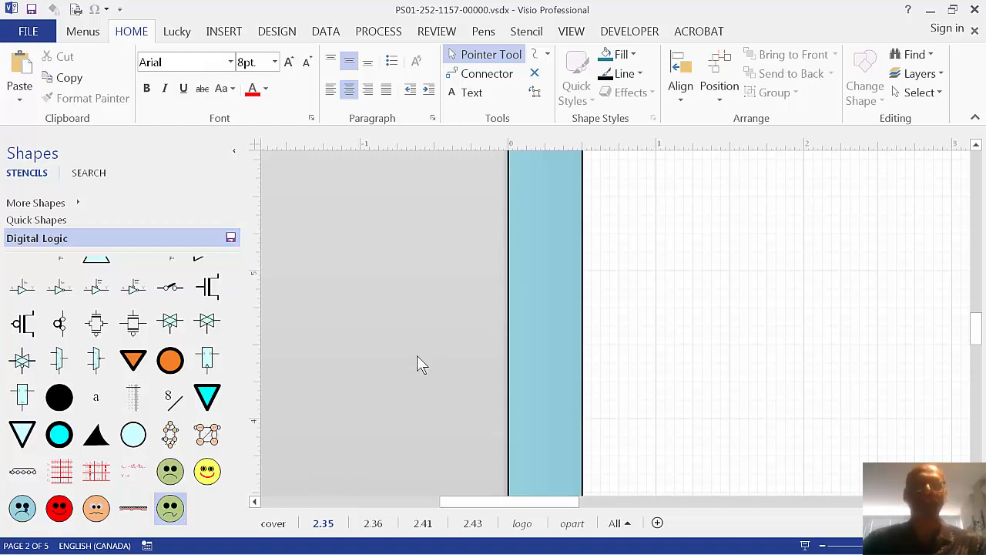
drag(171, 507, 721, 278)
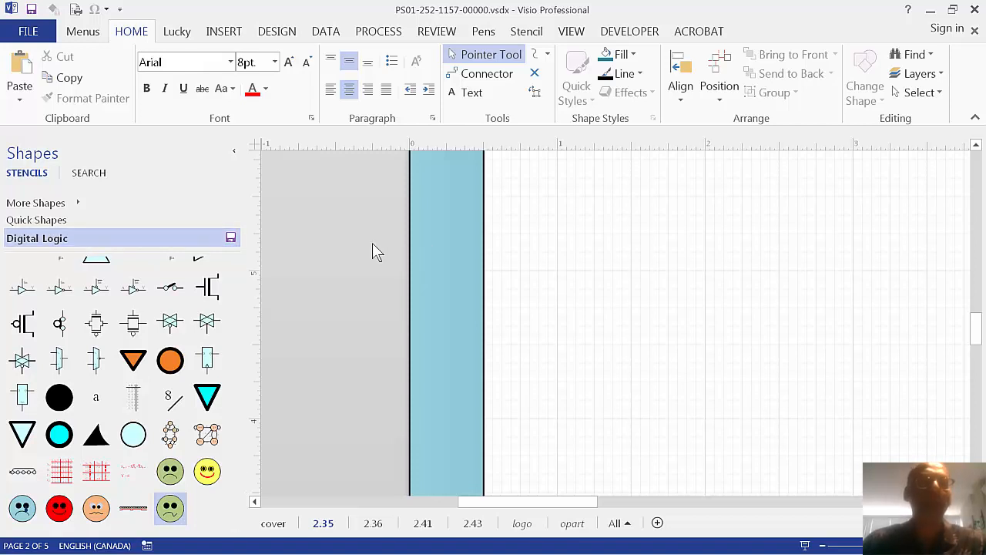
mouse_move(589, 249)
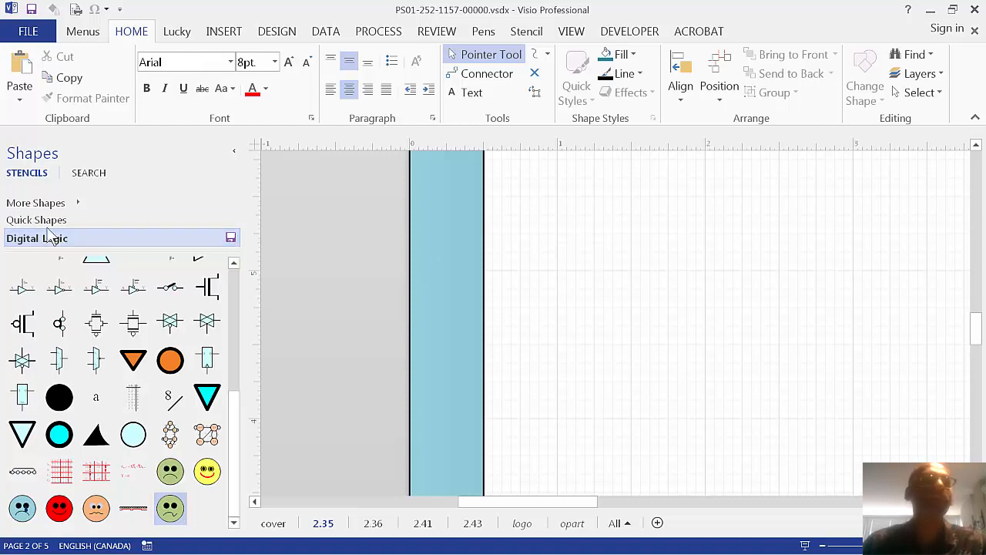
mouse_move(120, 202)
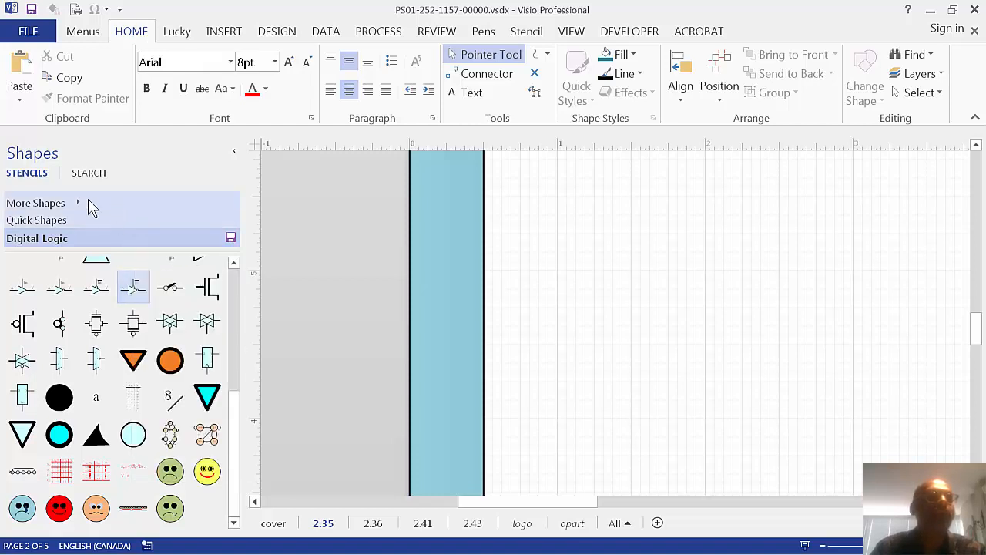
Browse the My Shapes folder through More Shapes > Open Stencil, then cancel
click(35, 203)
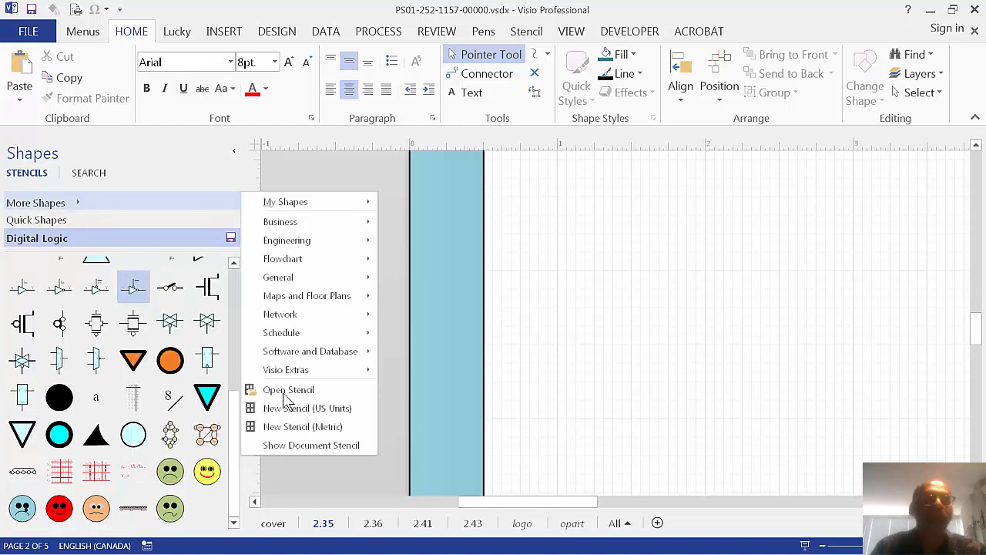
click(288, 389)
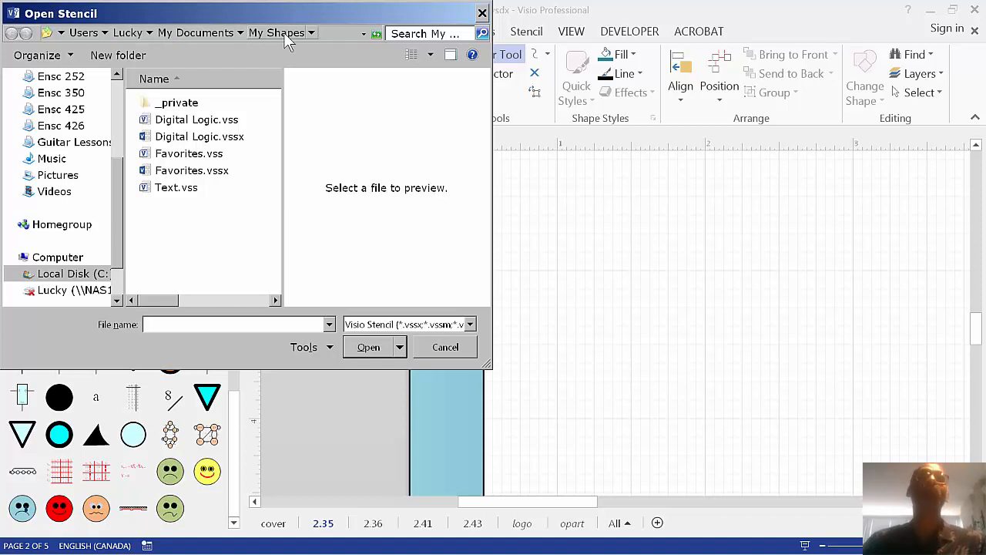
click(200, 136)
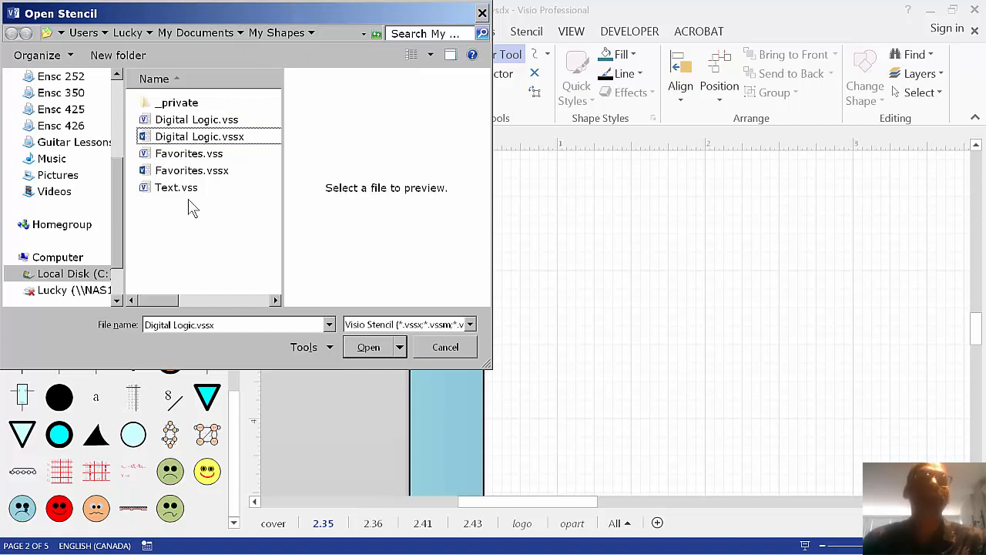
click(367, 347)
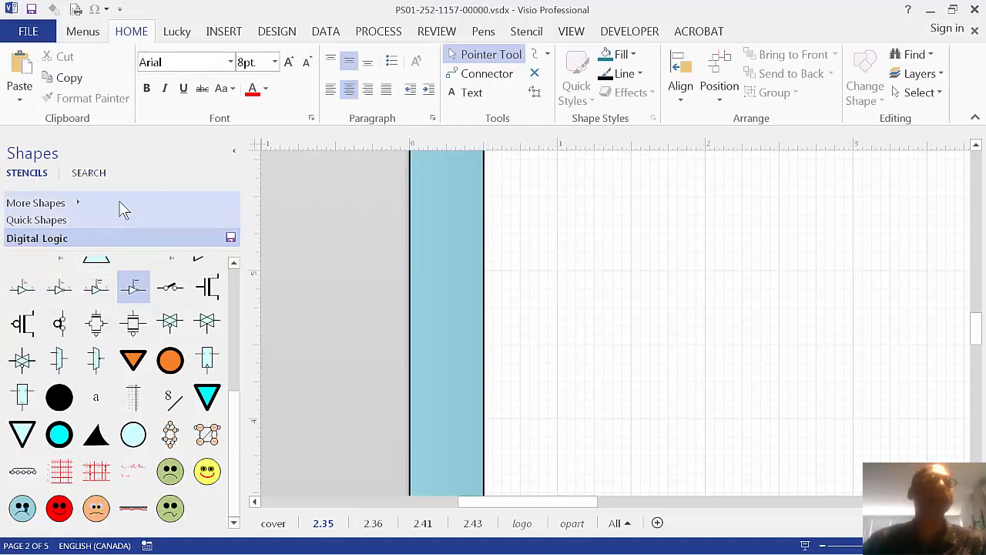
Check that Digital Logic appears under More Shapes > My Shapes
click(35, 202)
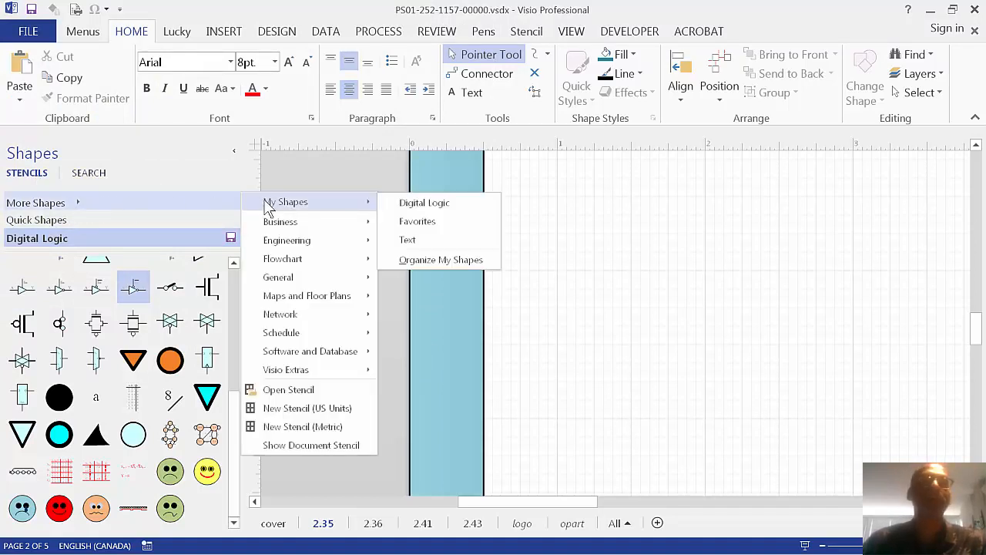
mouse_move(417, 221)
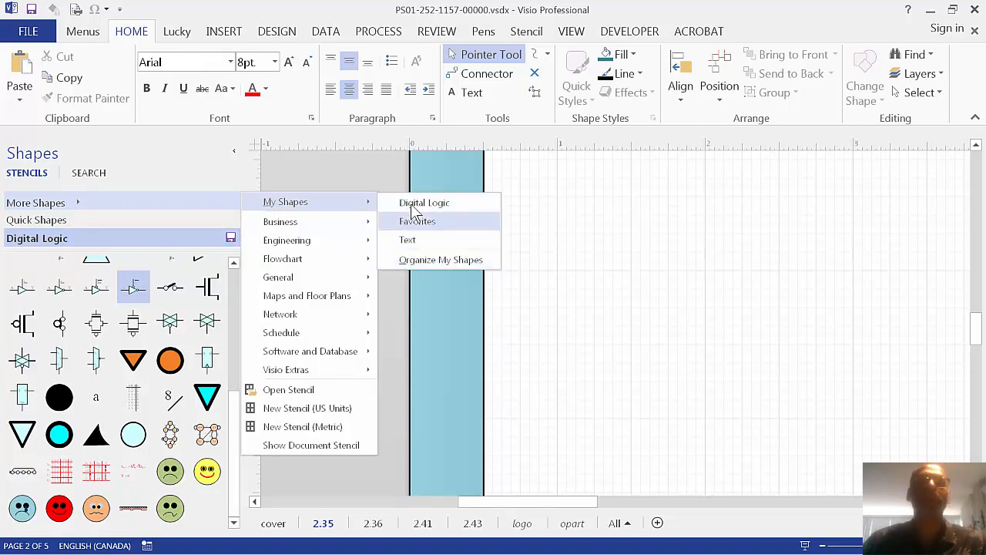
mouse_move(430, 235)
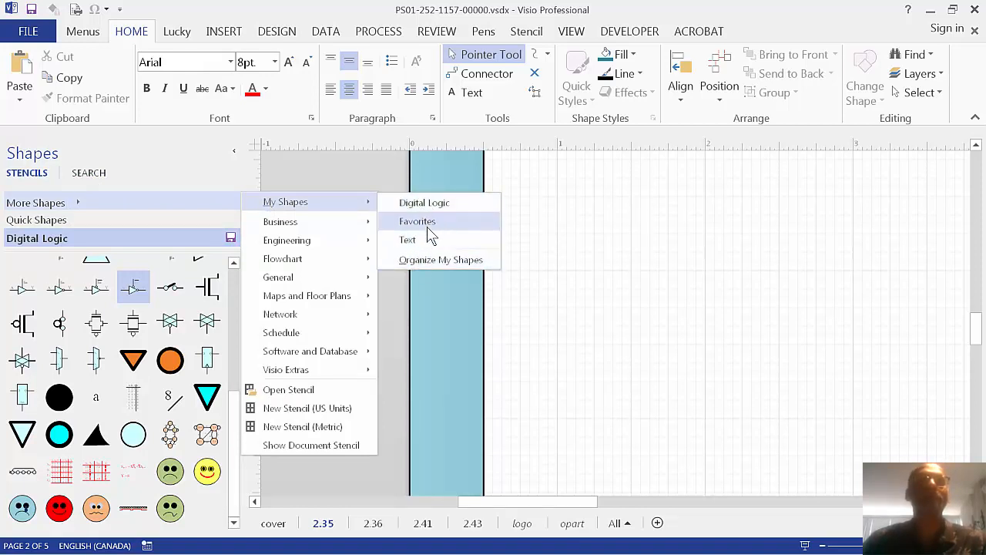
click(620, 248)
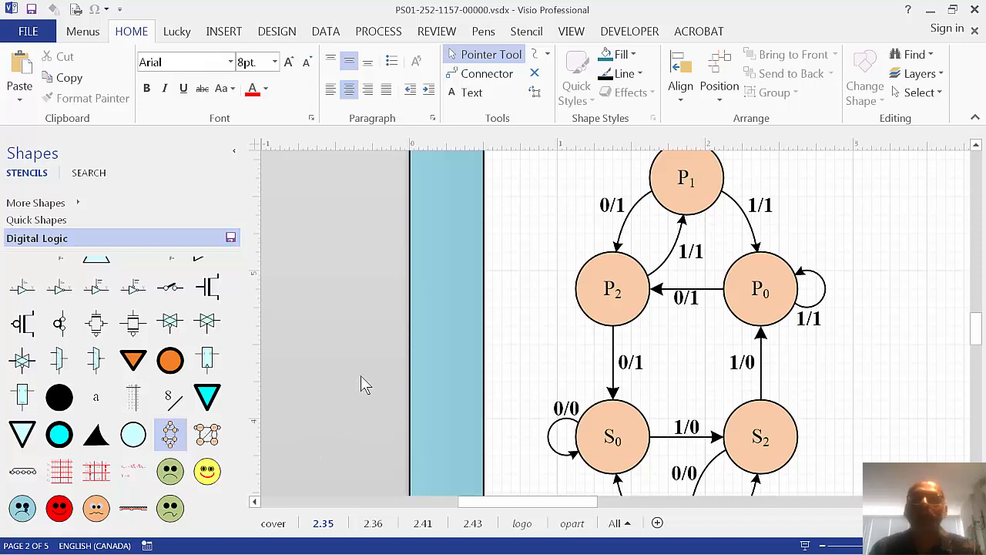
mouse_move(589, 390)
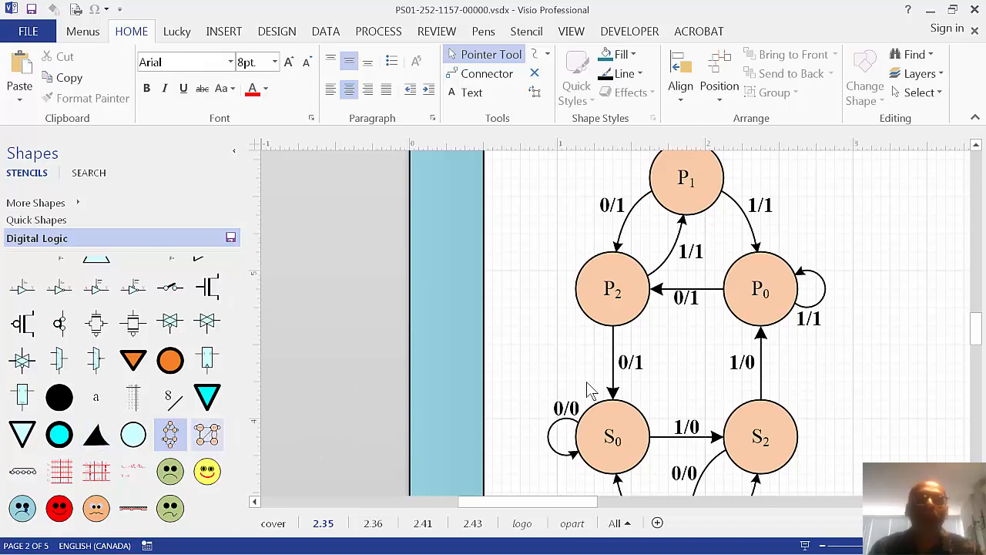